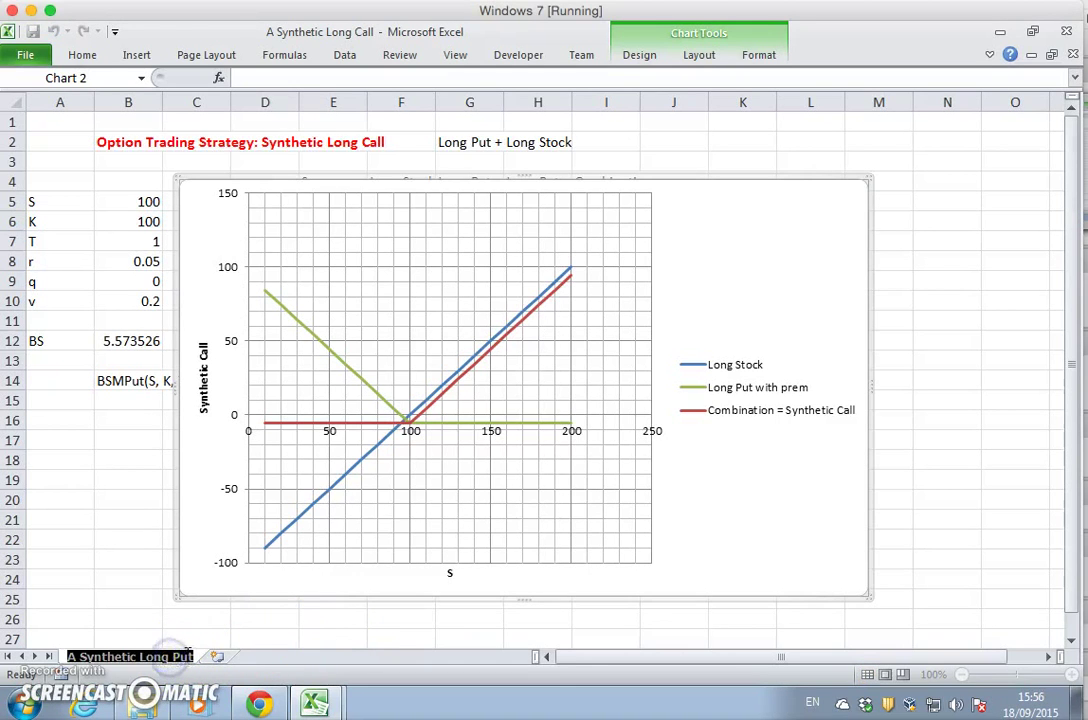
mouse_move(316, 700)
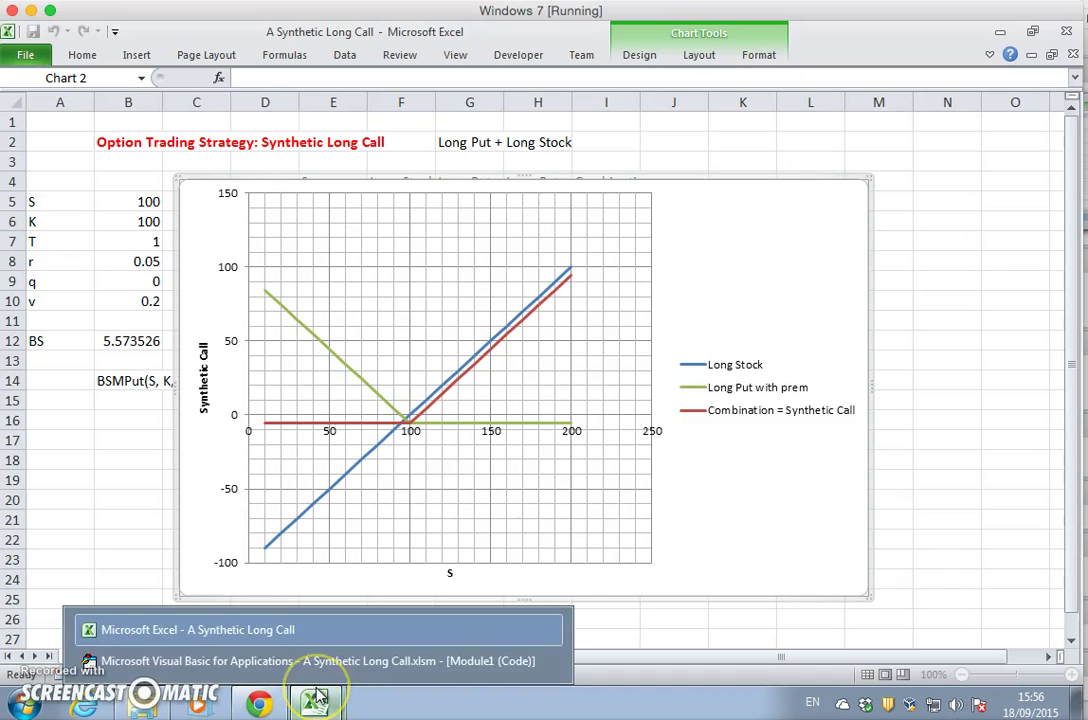
Bring the Synthetic Long Call workbook forward, move the chart aside, and inspect the Combination formula
click(198, 629)
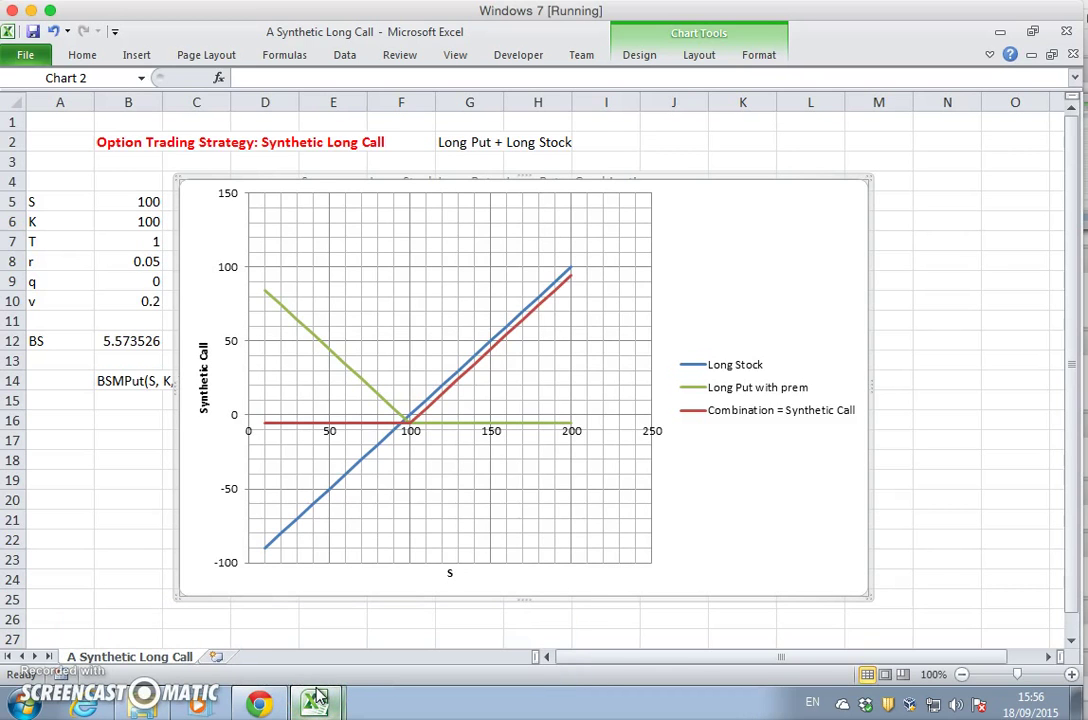
click(1015, 519)
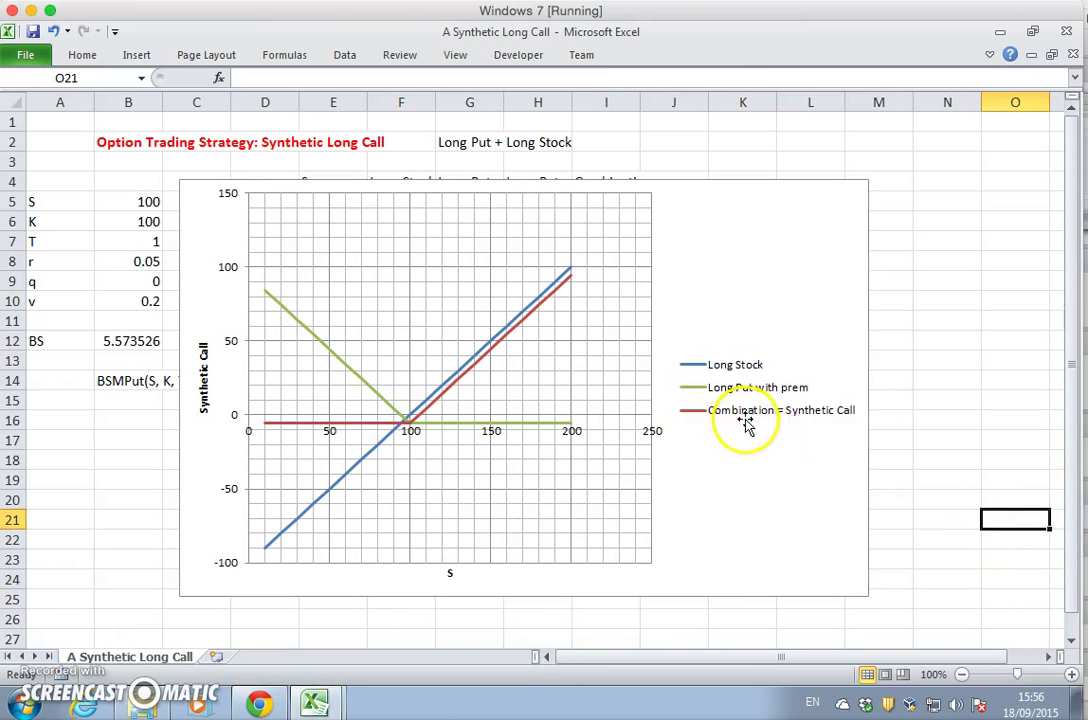
mouse_move(795, 420)
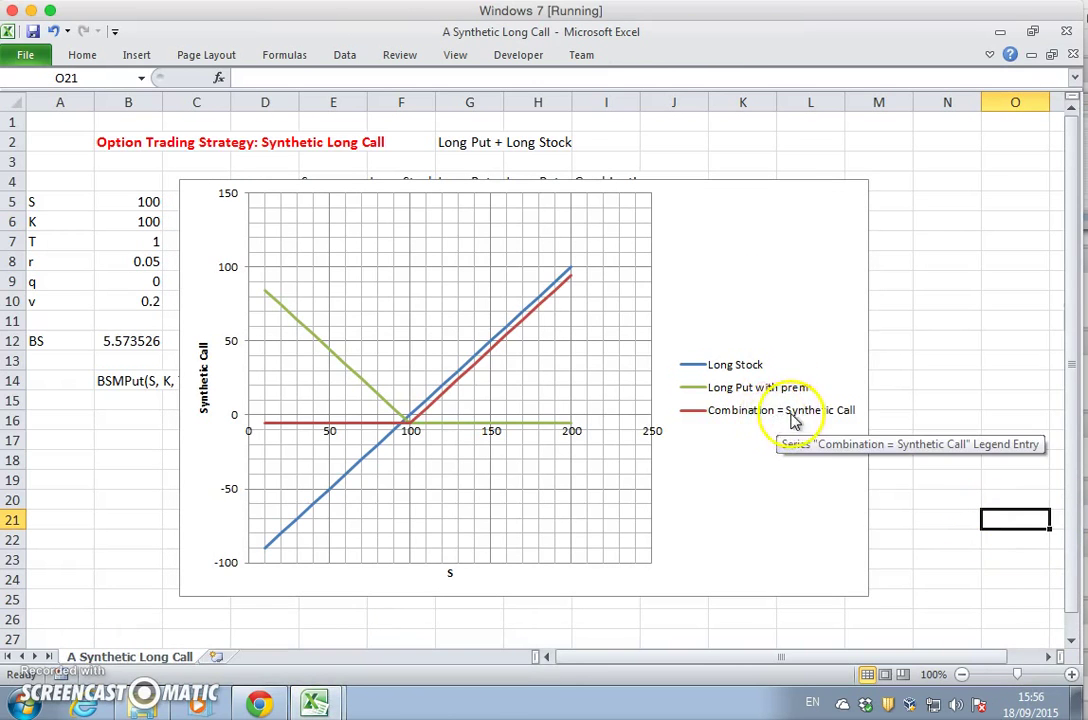
mouse_move(745, 408)
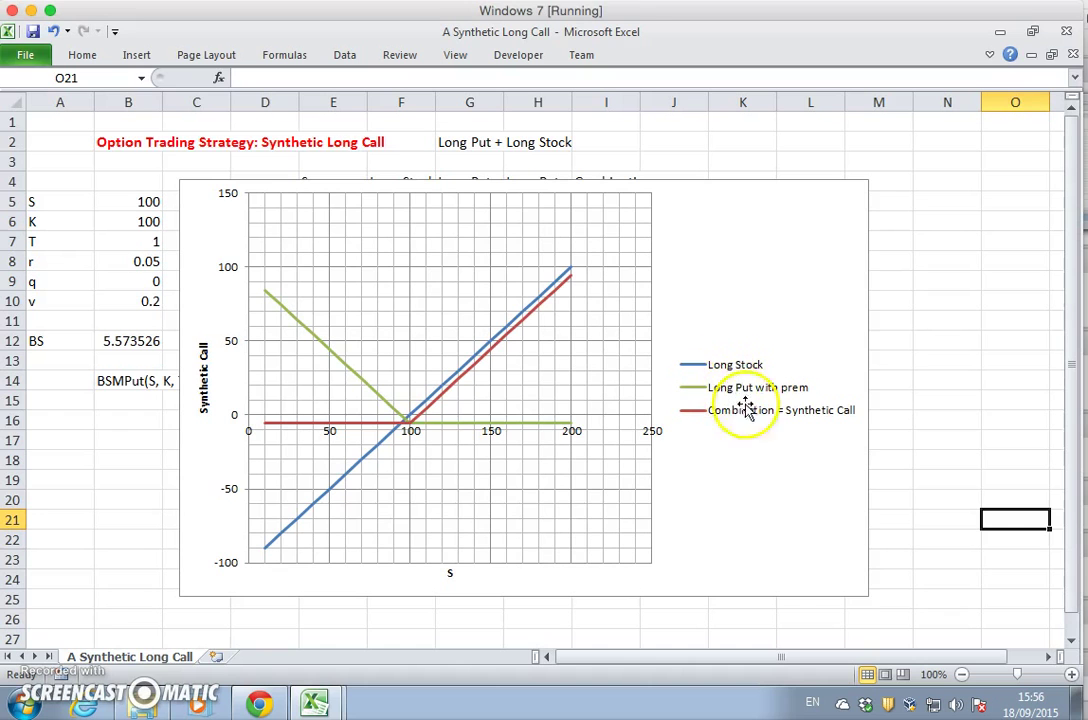
mouse_move(320, 600)
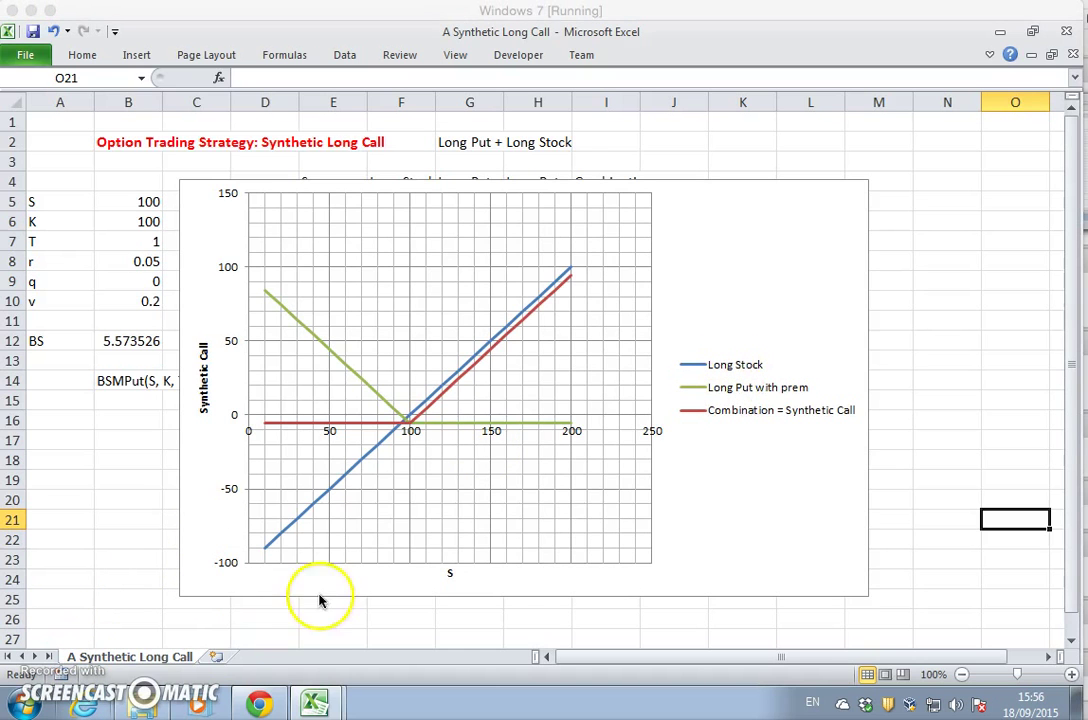
mouse_move(515, 322)
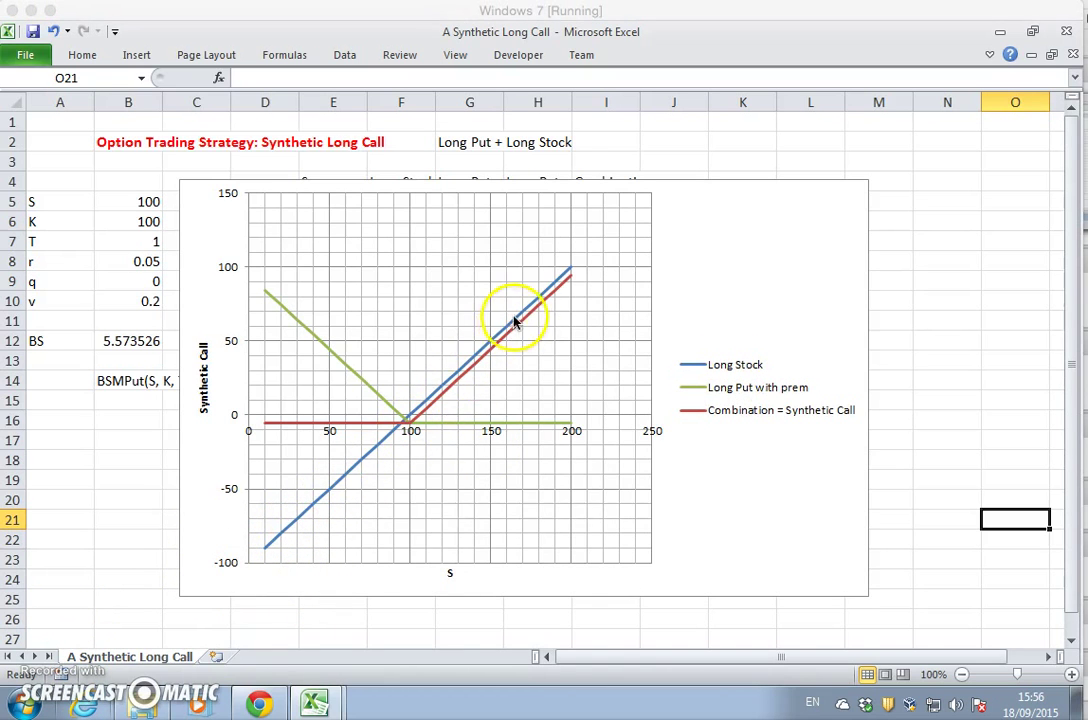
mouse_move(545, 419)
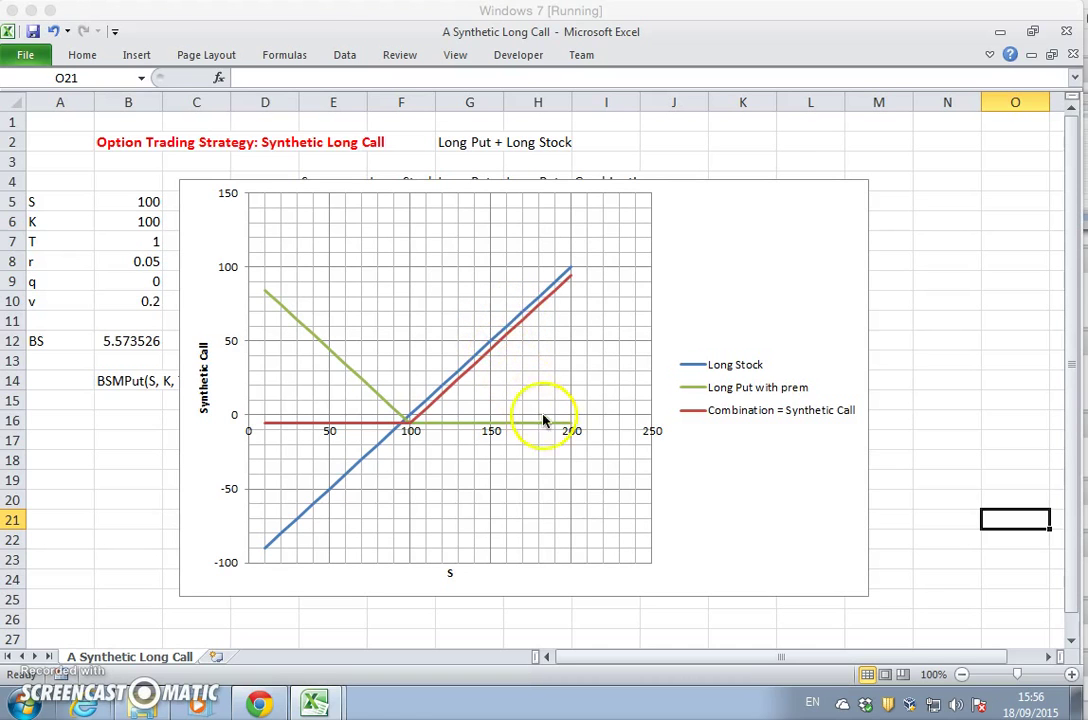
mouse_move(518, 430)
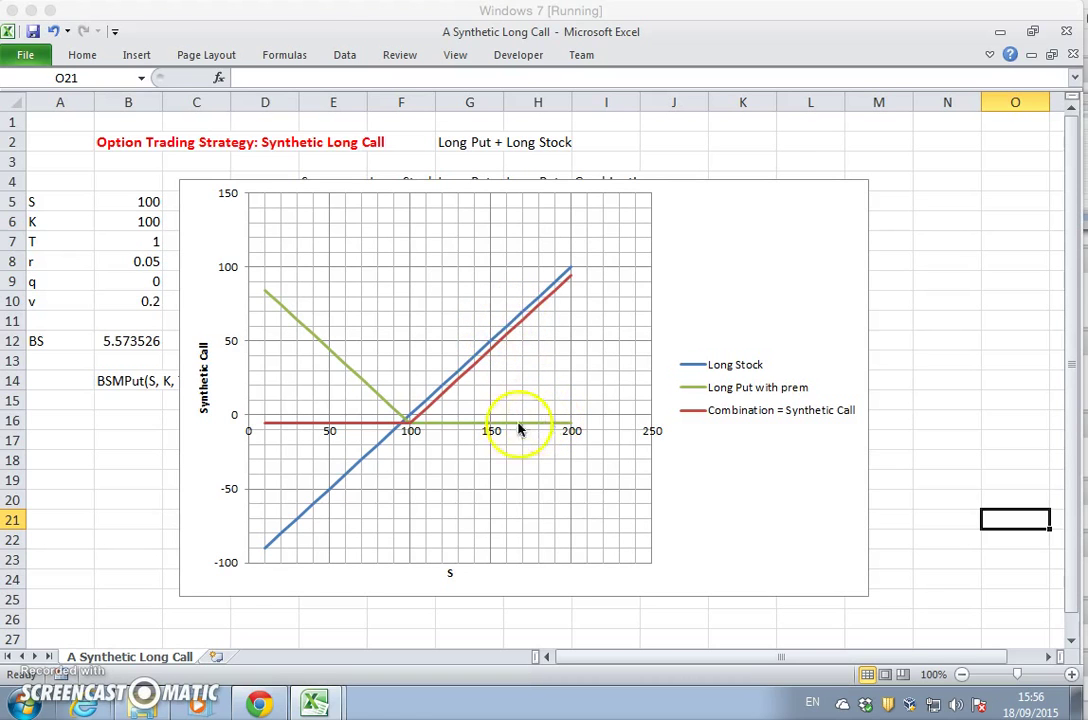
mouse_move(440, 430)
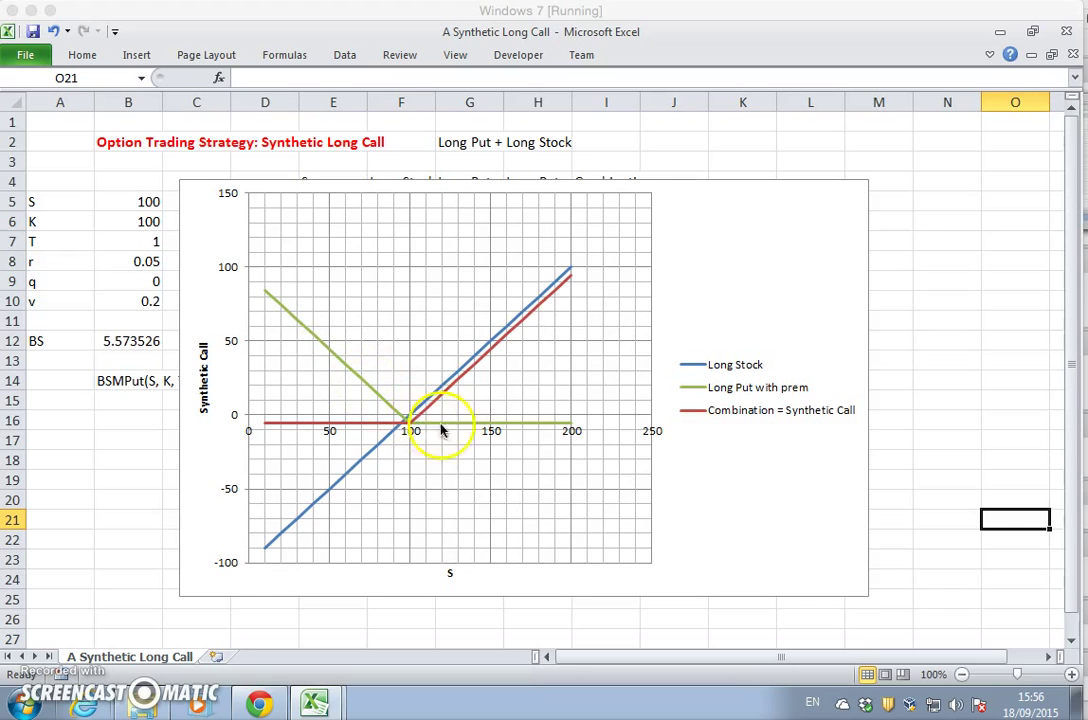
mouse_move(435, 410)
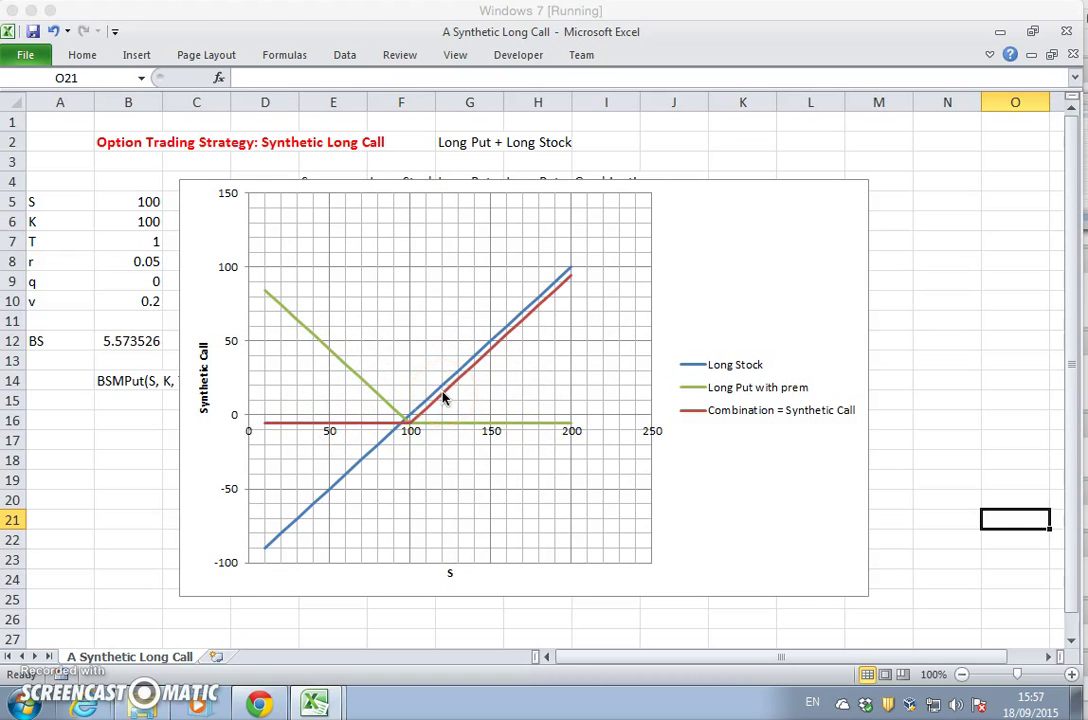
mouse_move(624, 333)
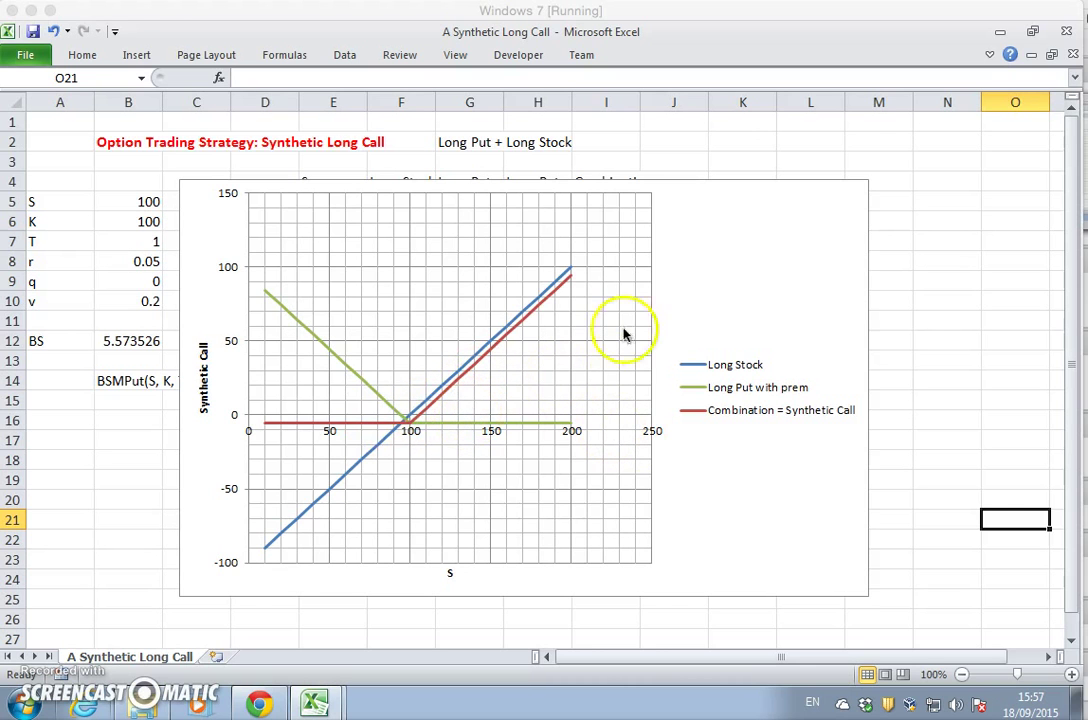
click(624, 331)
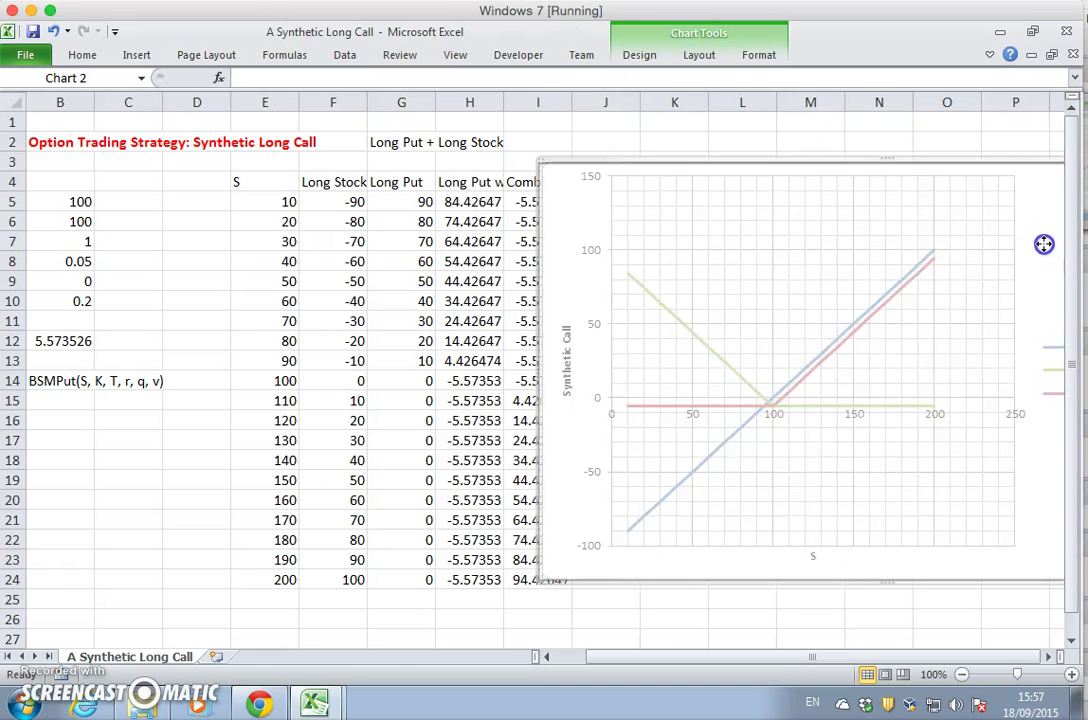
scroll(right, 3)
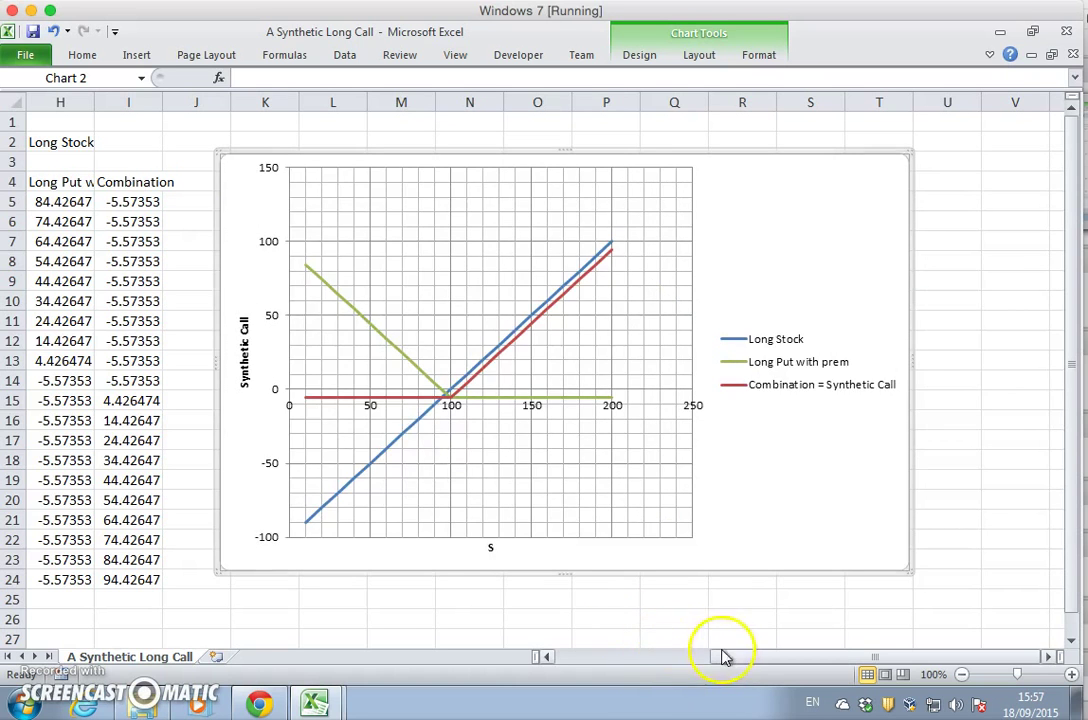
scroll(left, 3)
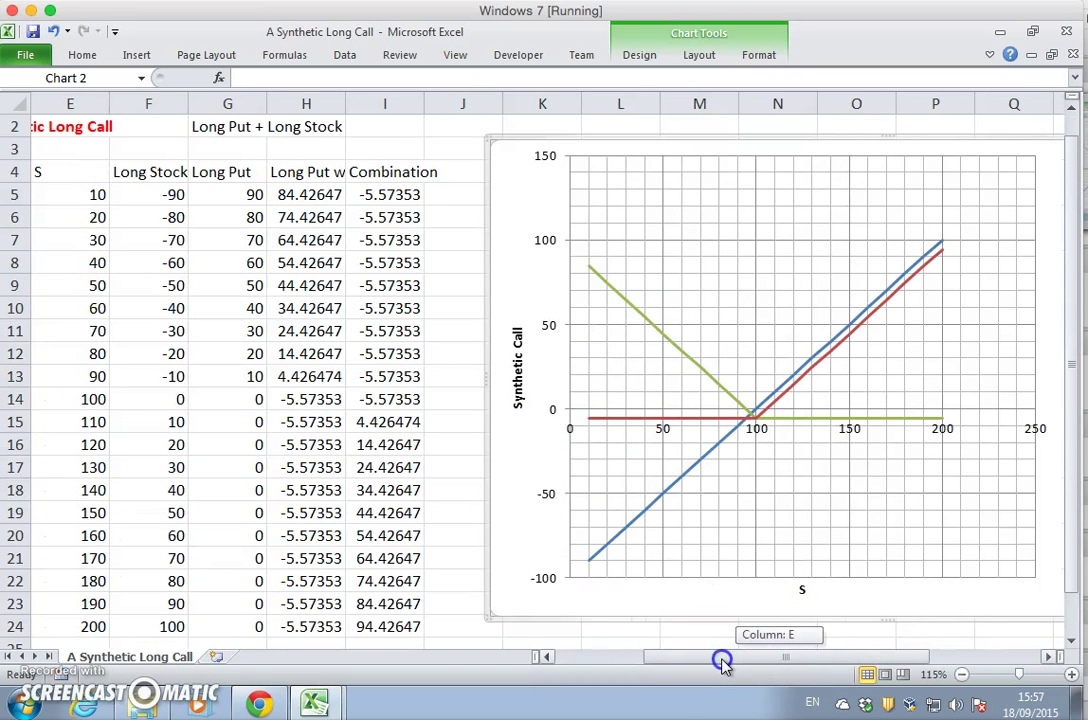
click(385, 217)
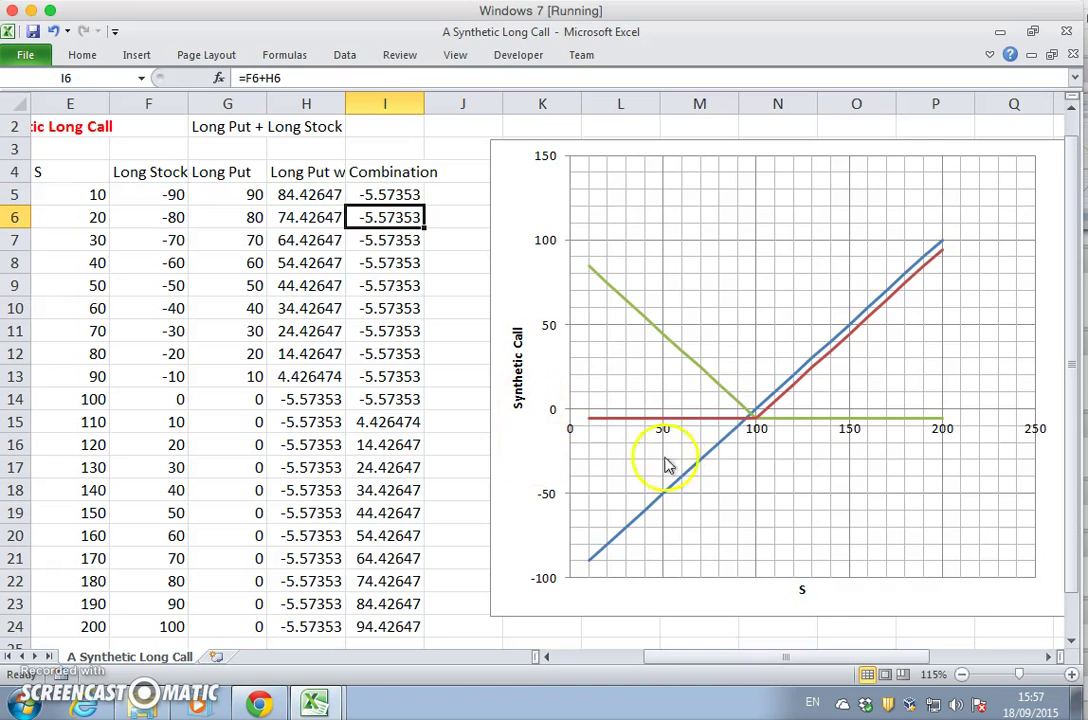
mouse_move(740, 415)
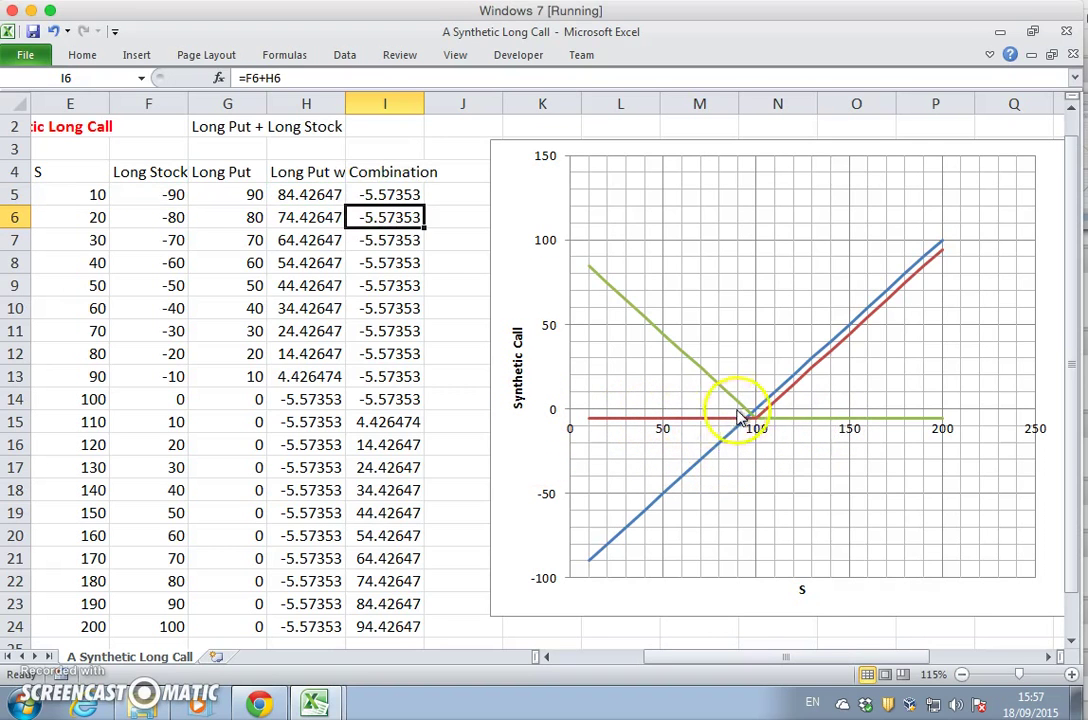
Check the chart's Combination series formula, then return to Combination cell I5 in the table
click(740, 415)
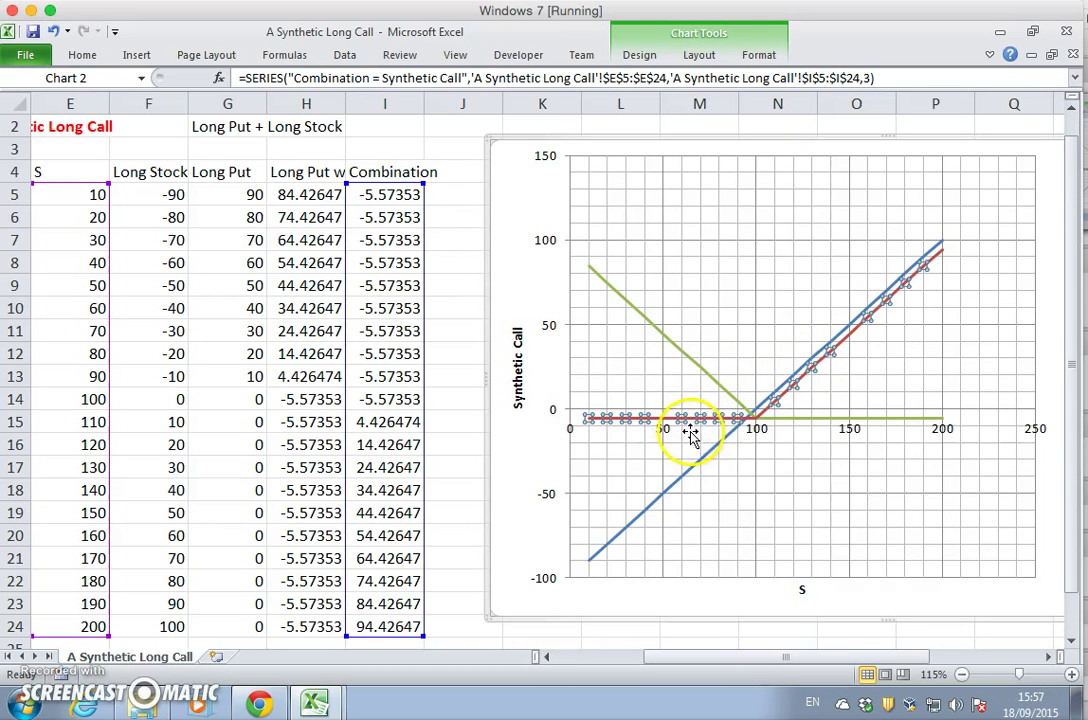
mouse_move(438, 218)
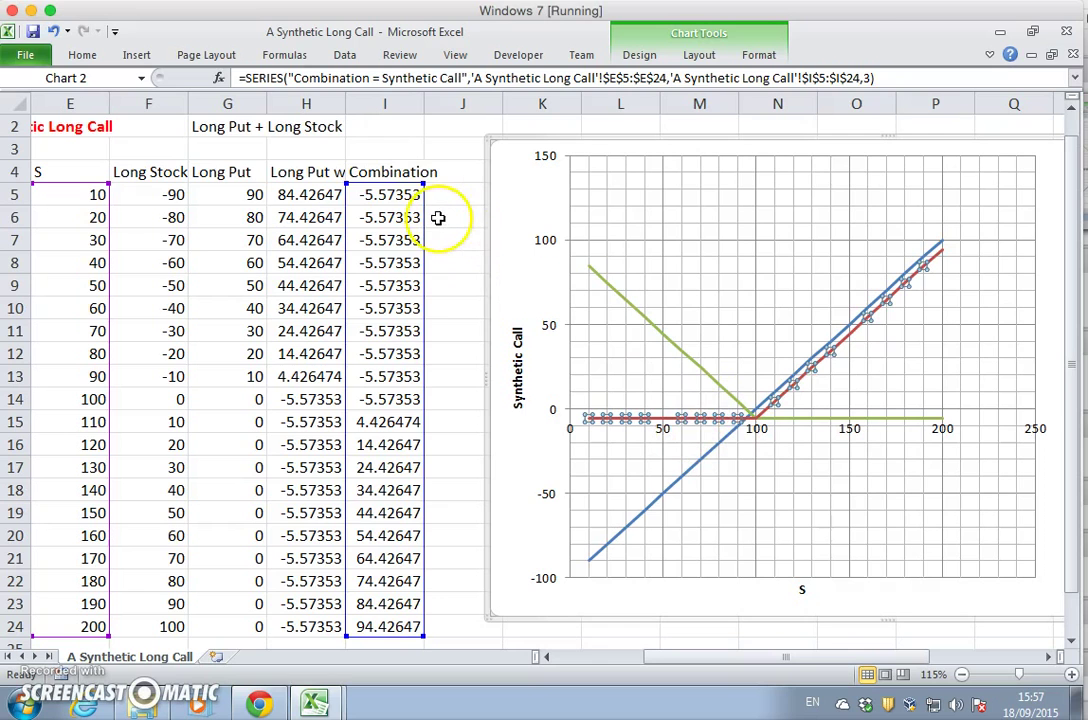
click(385, 194)
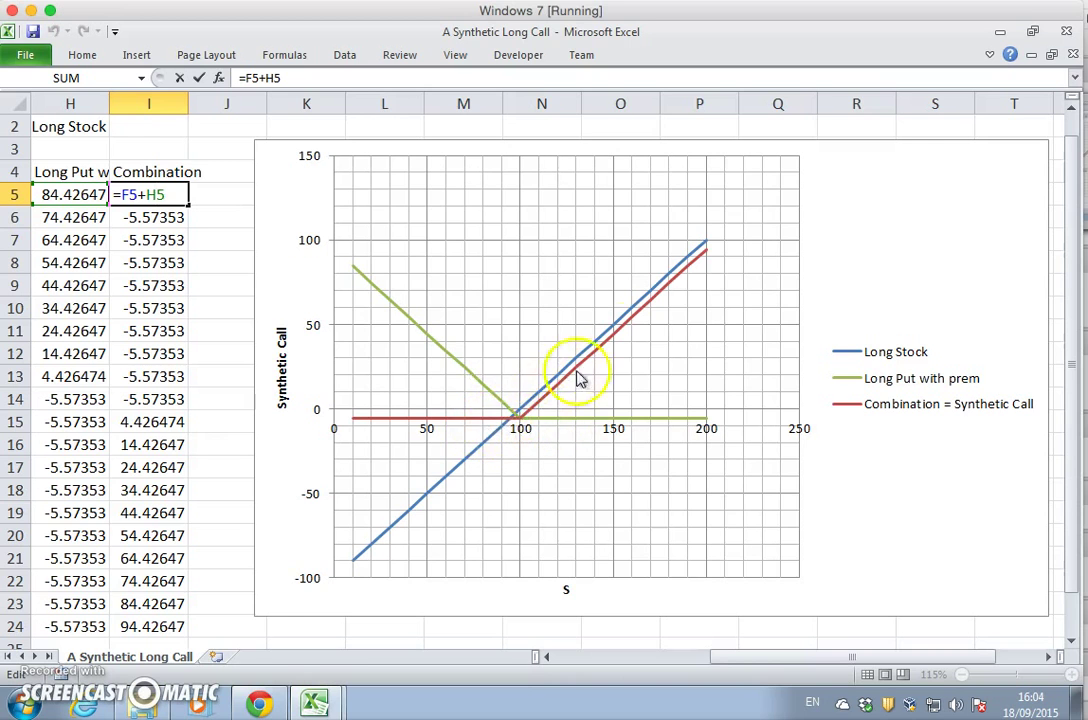
mouse_move(730, 603)
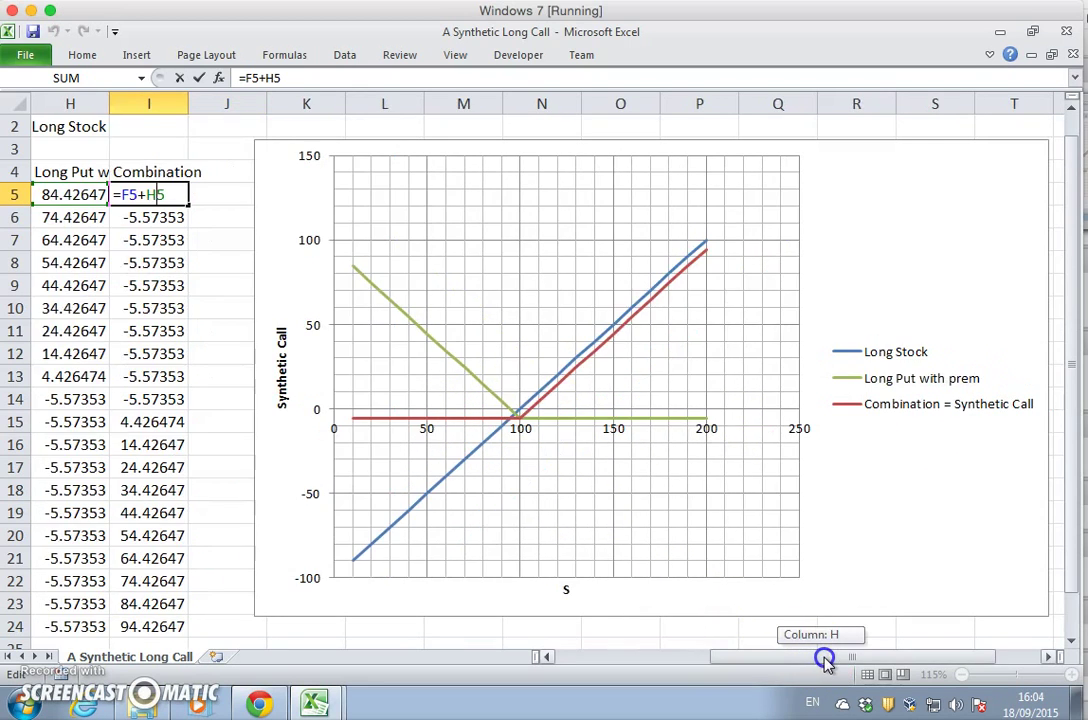
scroll(left, 3)
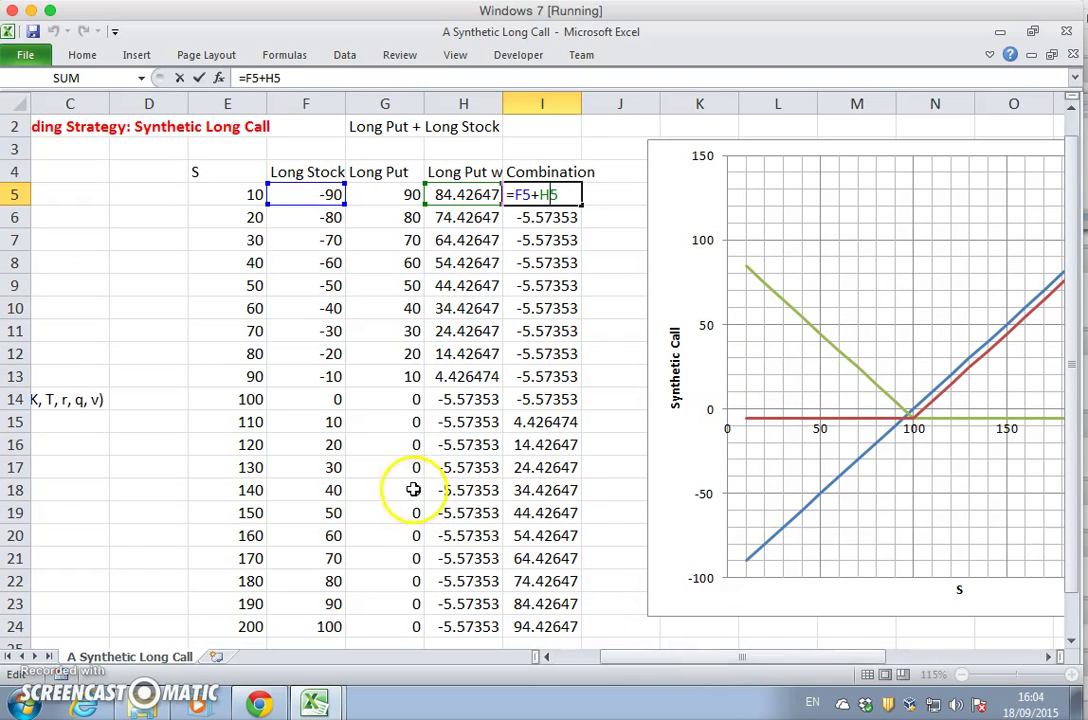
mouse_move(236, 399)
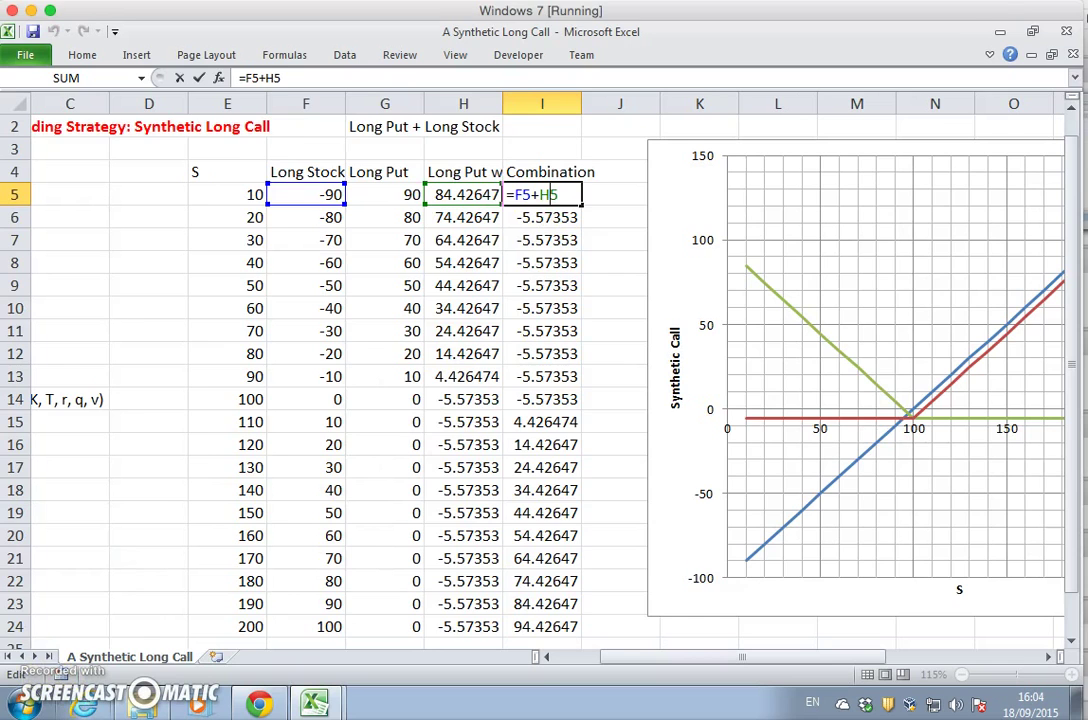
Save the workbook as a new file named 'A Synthetic Short Call'
key(ctrl+s)
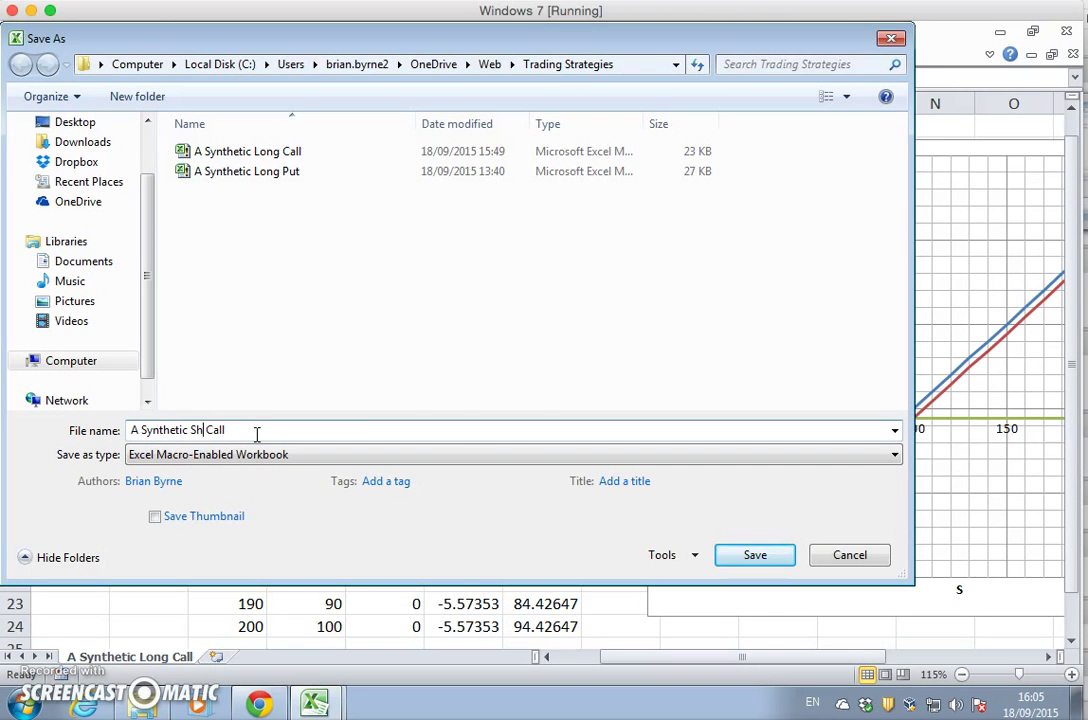
click(754, 555)
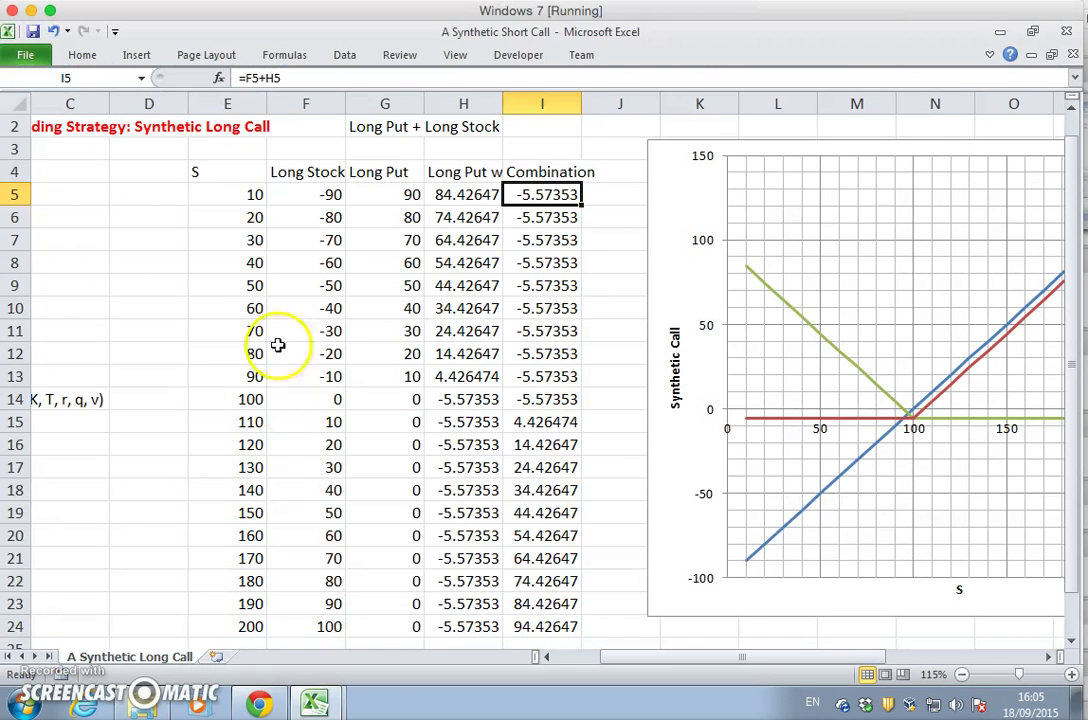
Negate the first stock payoff in F5 with =-(E5-$B$6)
click(305, 194)
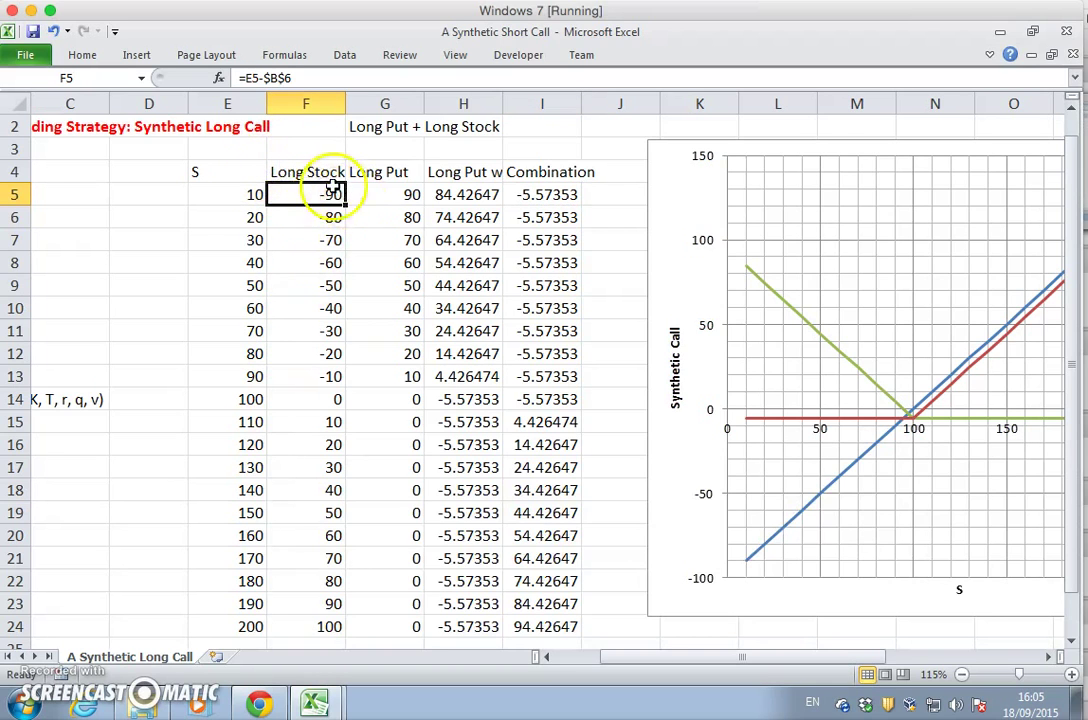
click(305, 171)
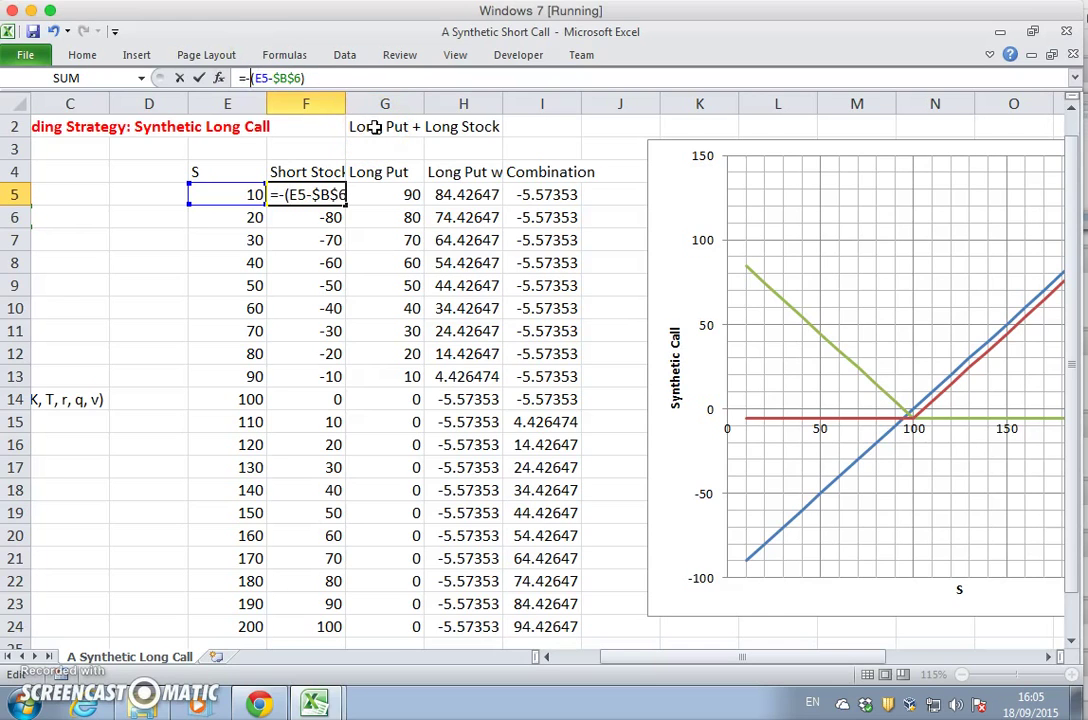
key(Return)
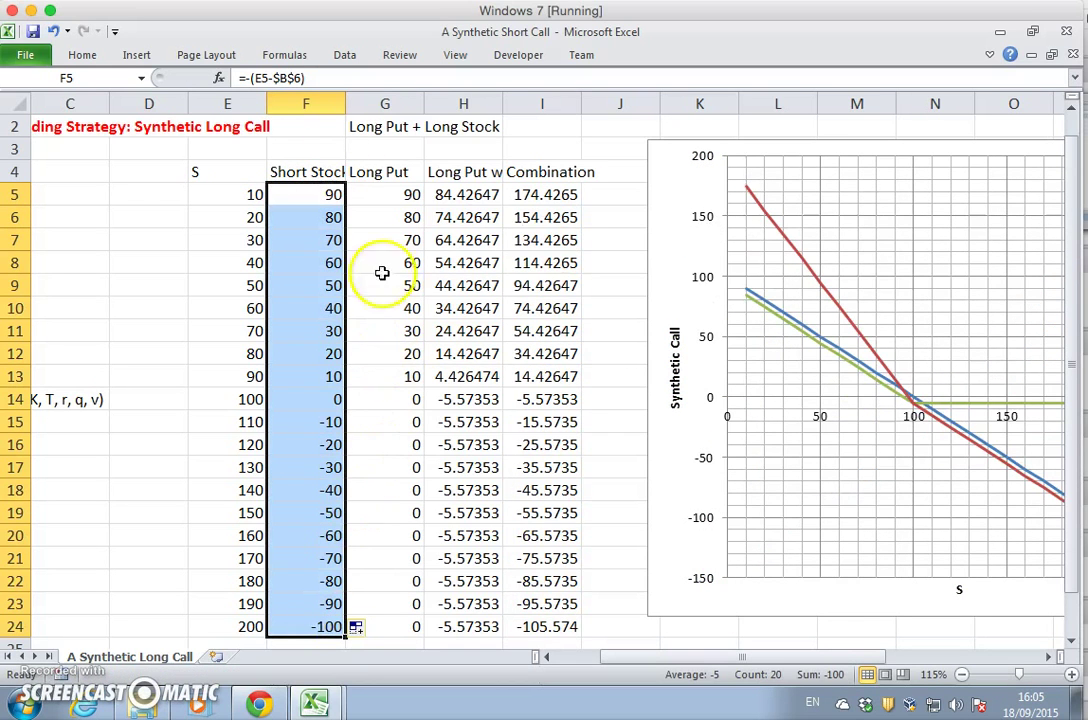
click(384, 194)
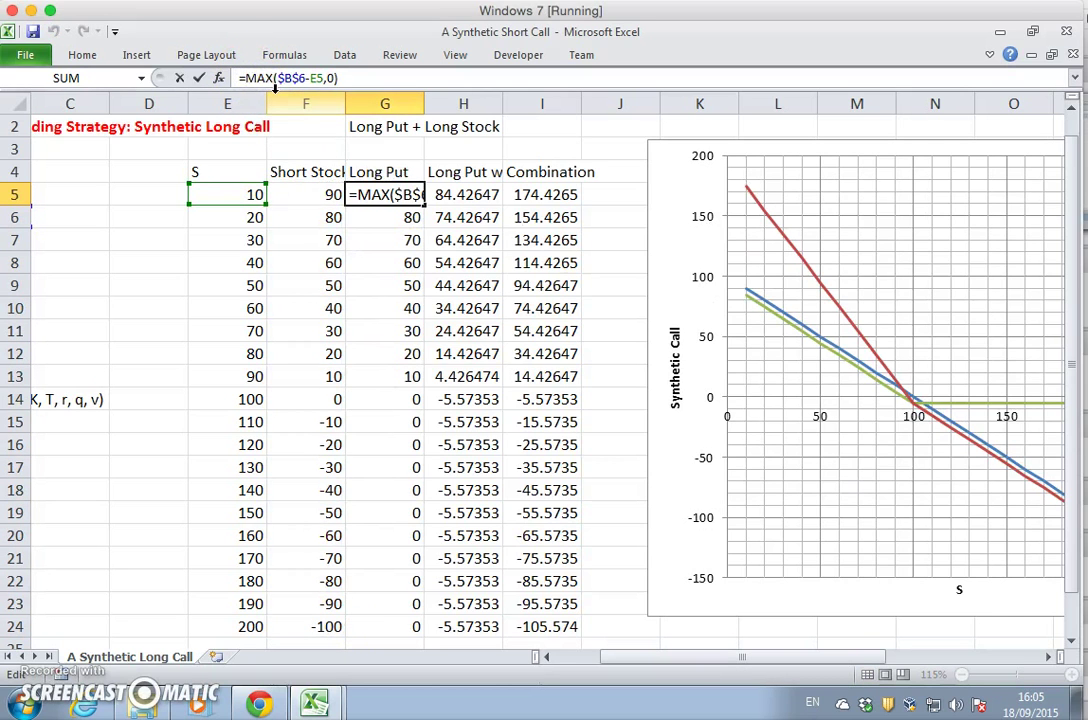
Negate the put payoff as =-MAX($B$6-E5,0), rename it Short Put, and fill to row 24
text(-90)
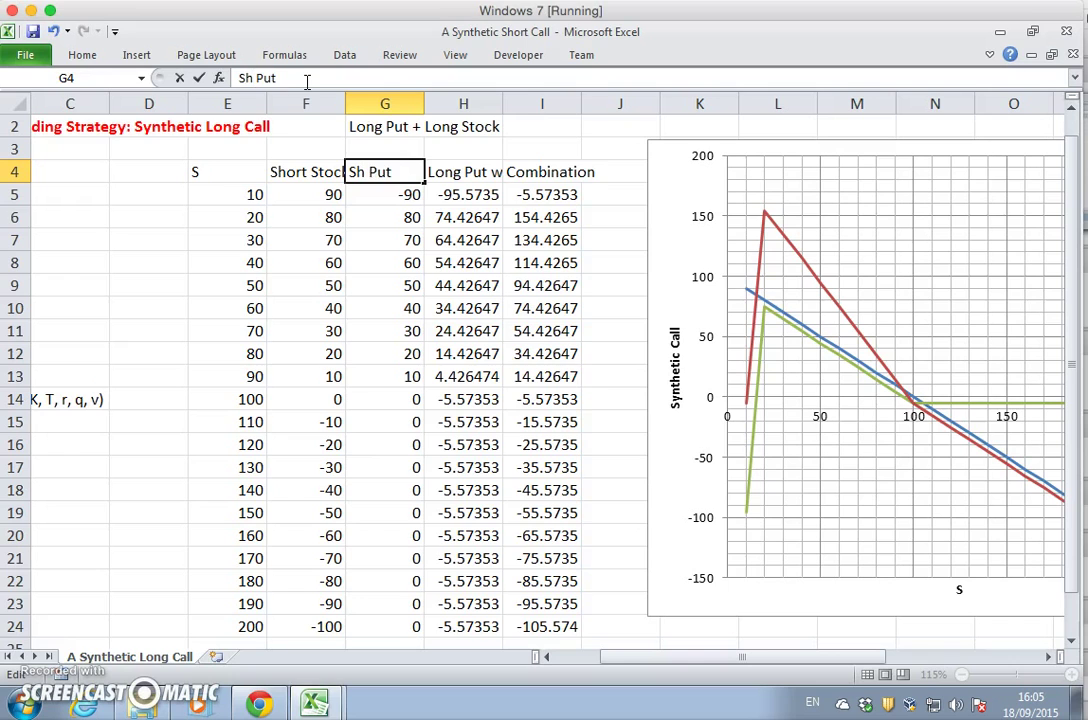
text(Short Put)
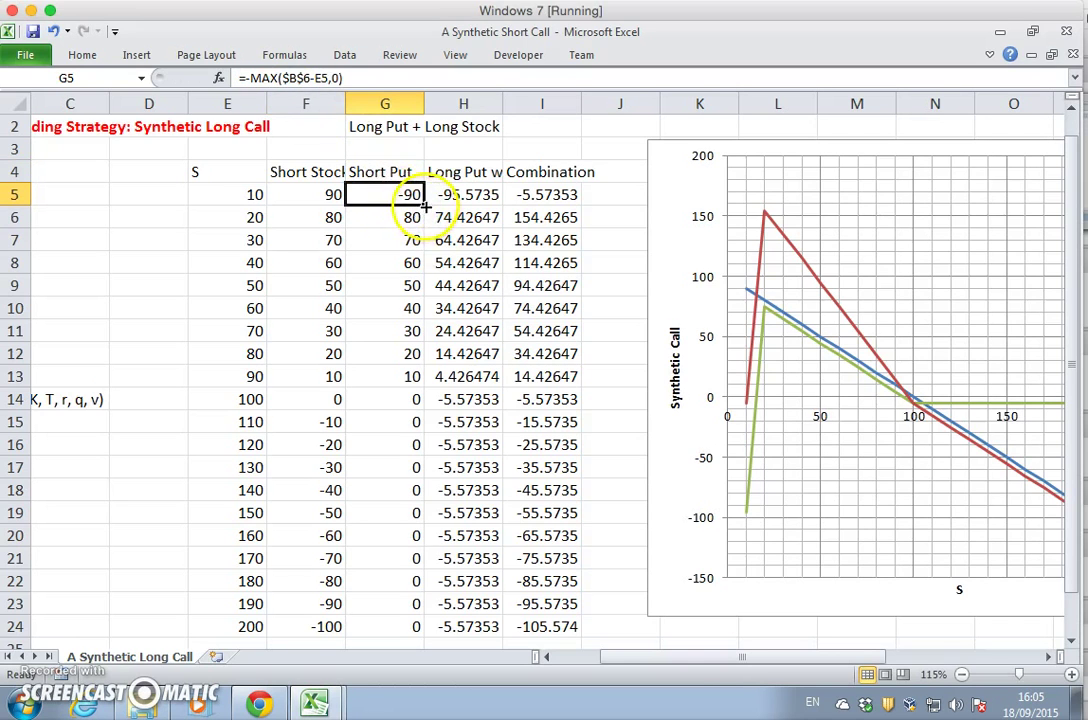
drag(384, 194, 384, 627)
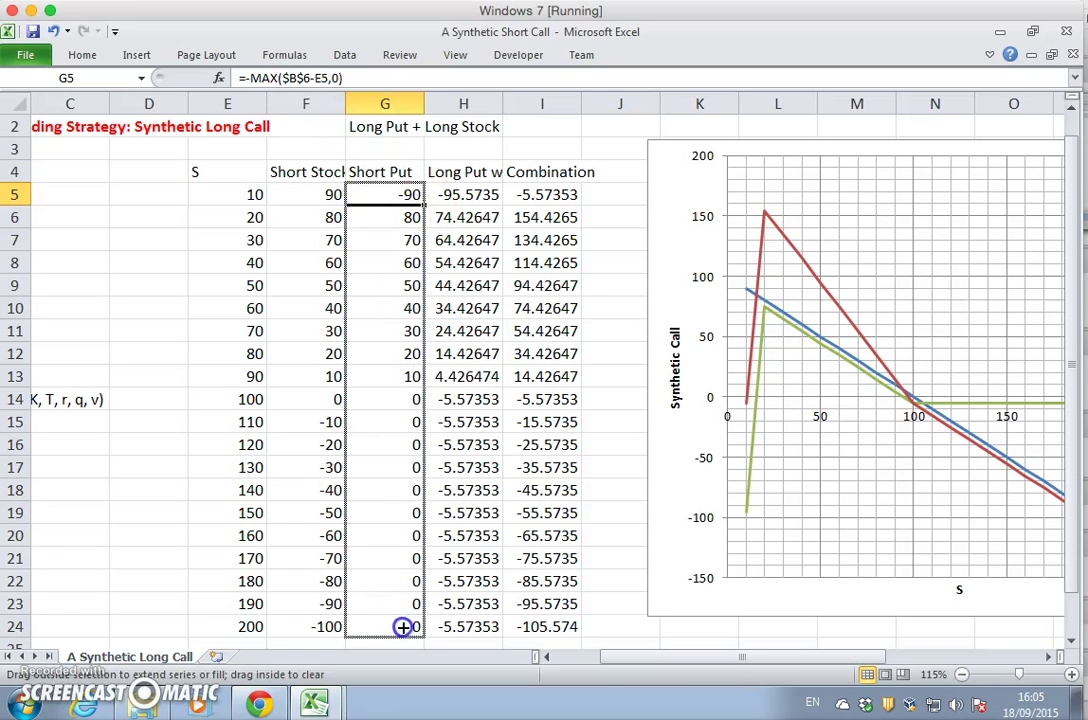
drag(405, 194, 405, 627)
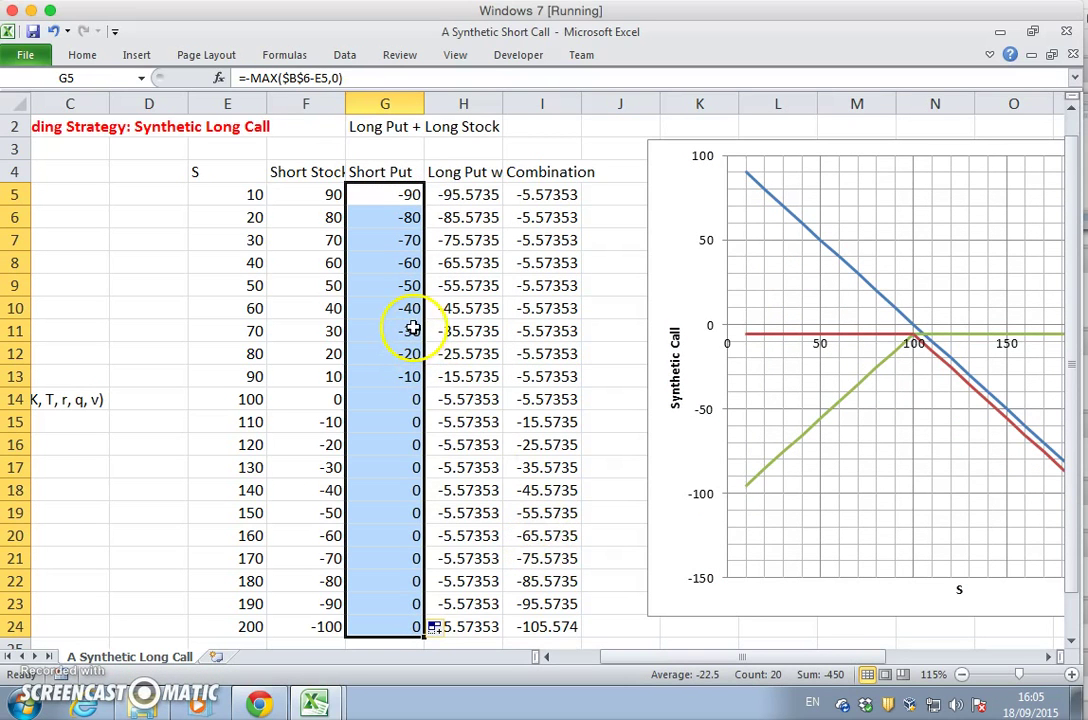
mouse_move(535, 194)
text(=F5+H5)
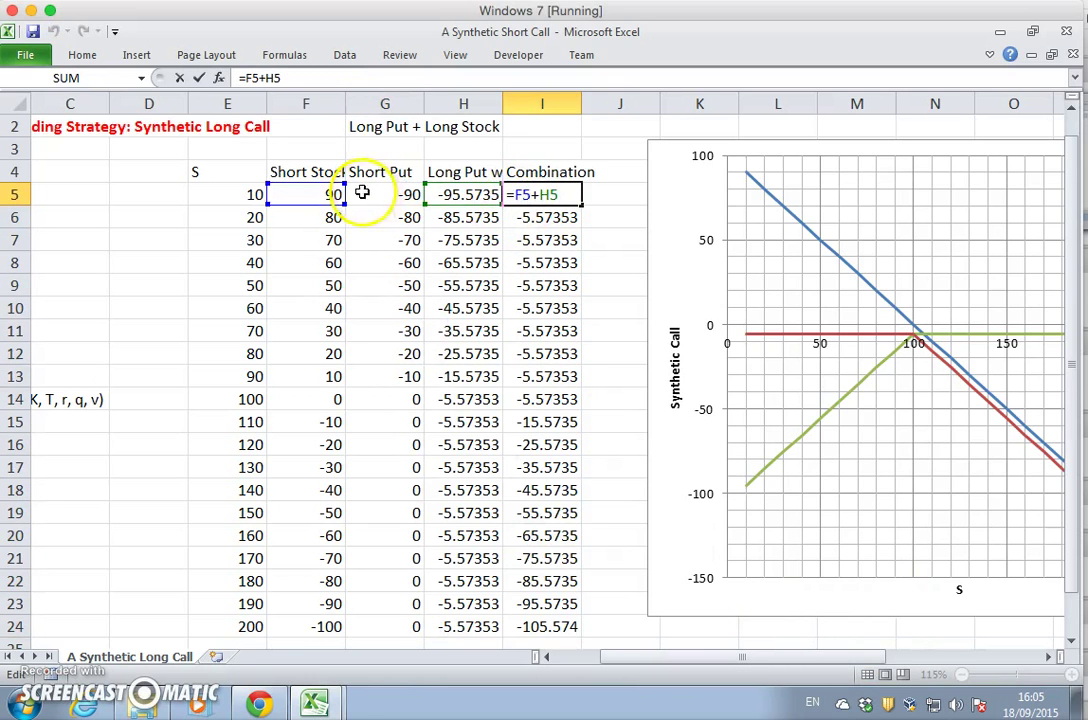
key(Return)
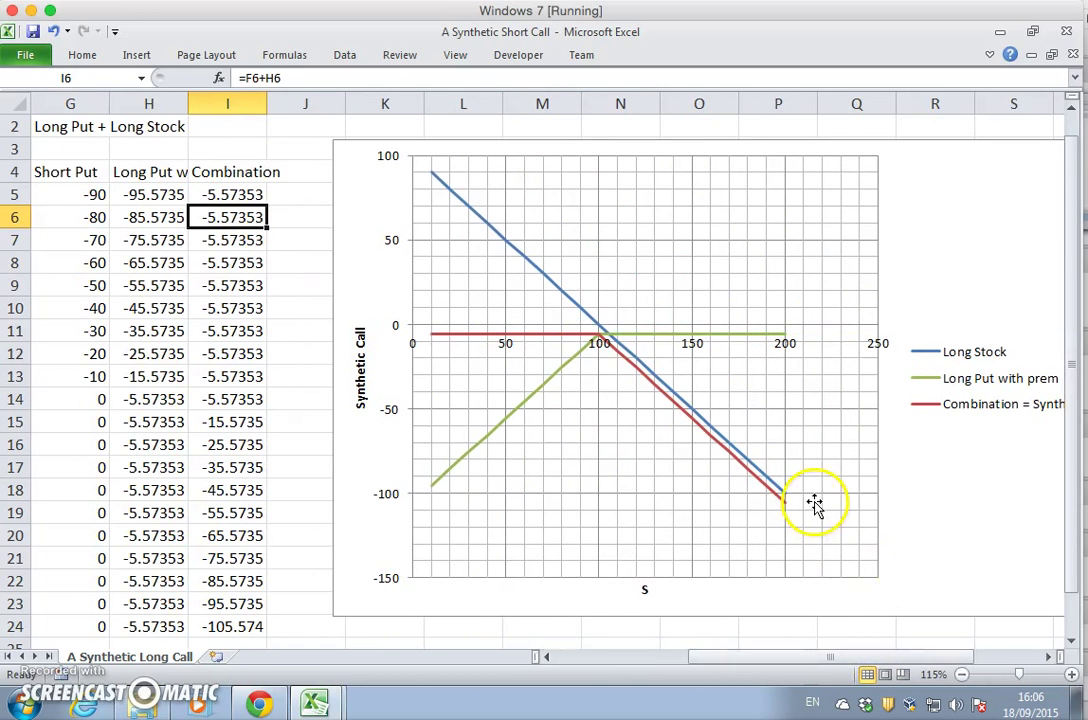
mouse_move(547, 323)
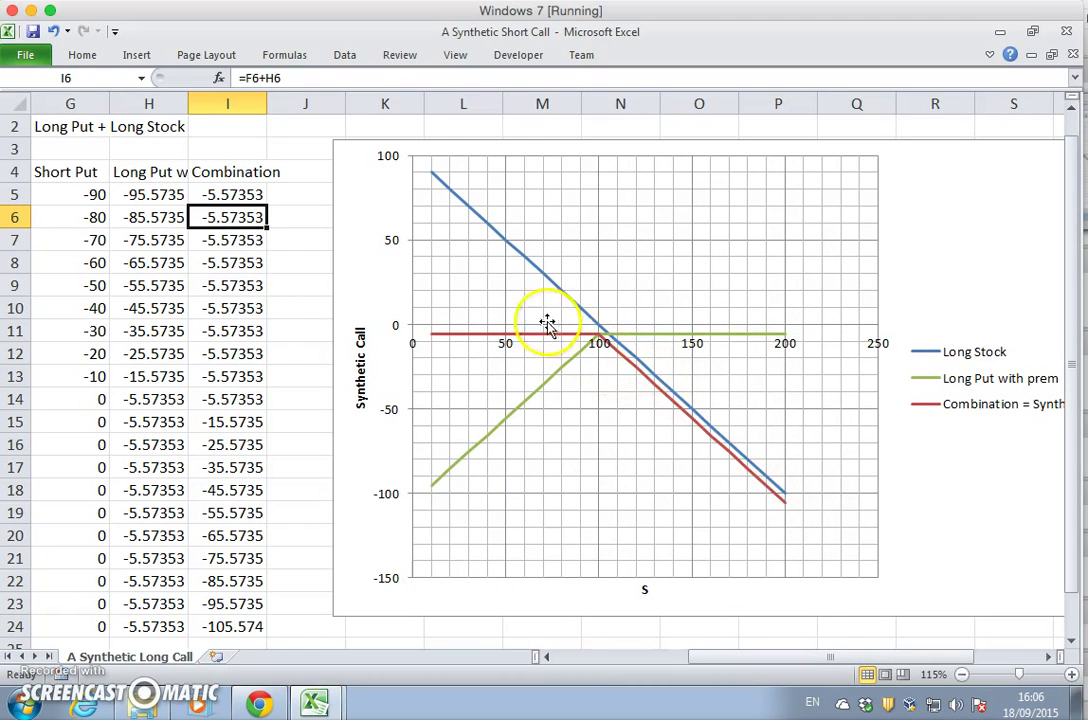
mouse_move(720, 450)
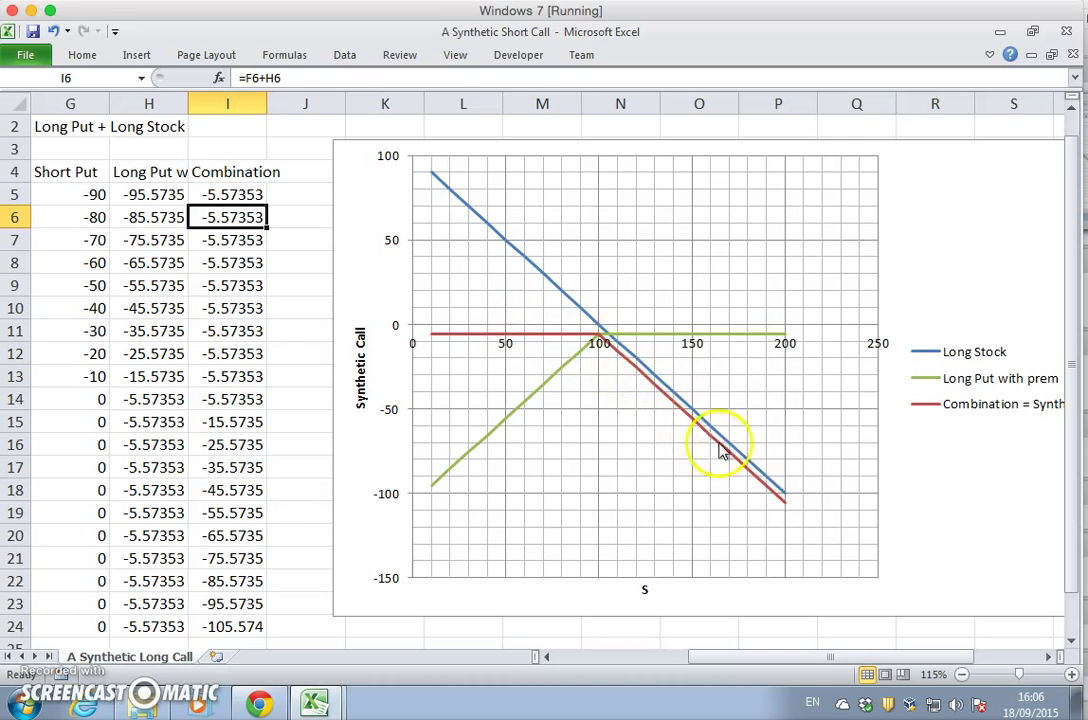
mouse_move(838, 550)
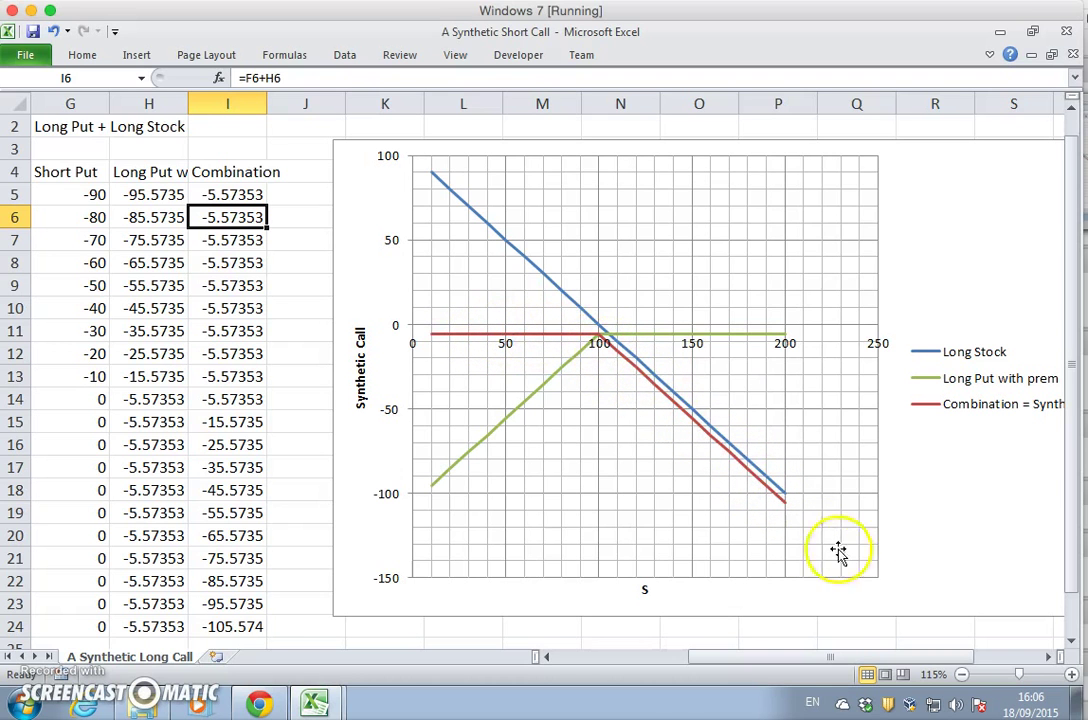
Change the H4 premium column header to 'Short Put with Prem'
scroll(left, 3)
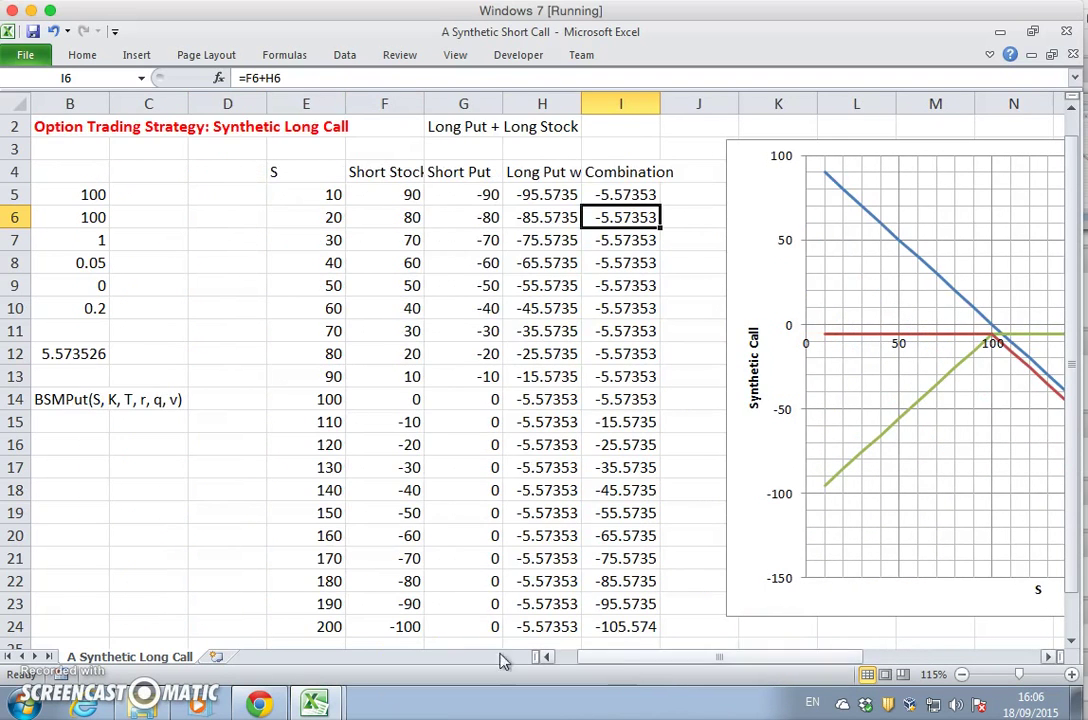
mouse_move(683, 358)
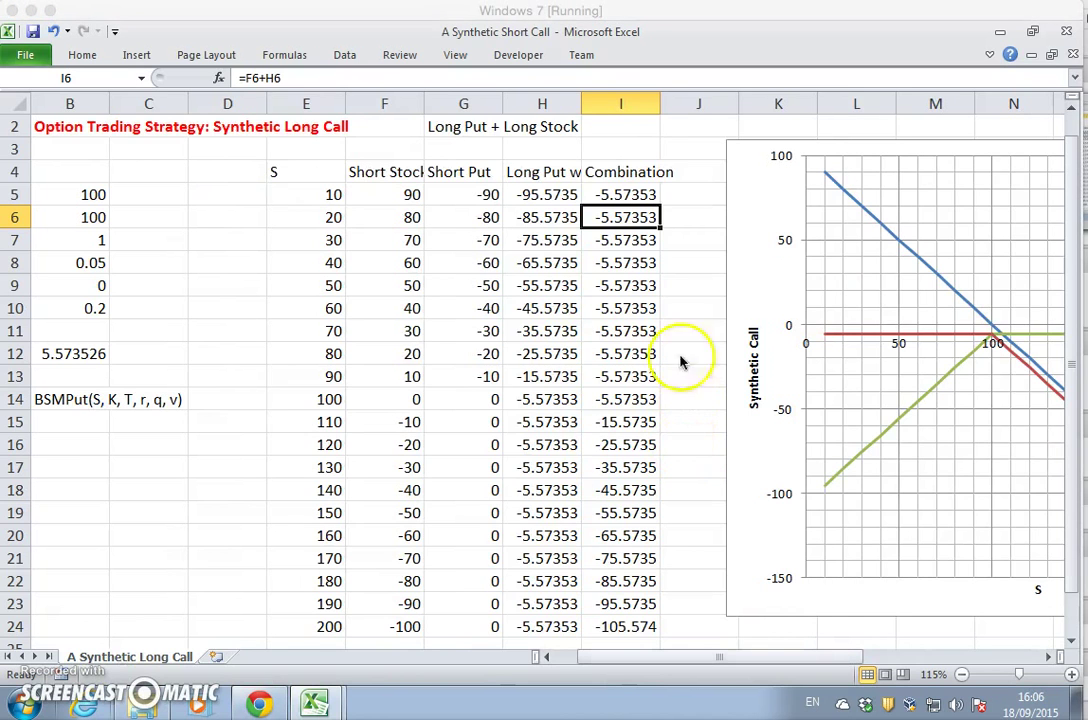
click(542, 171)
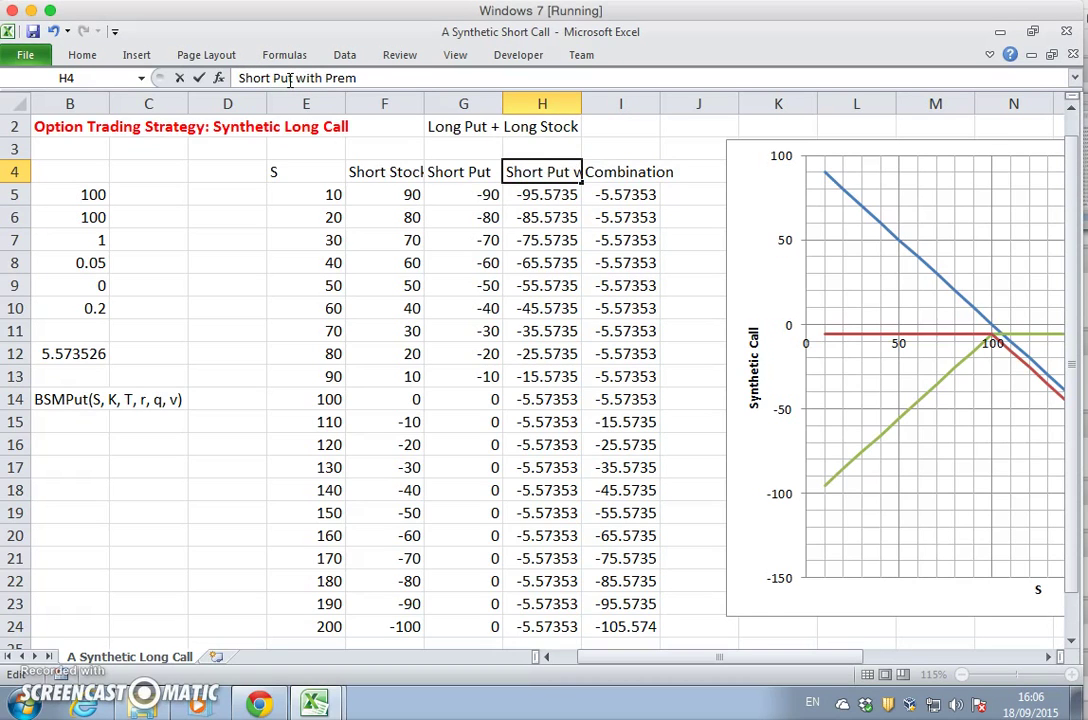
click(620, 171)
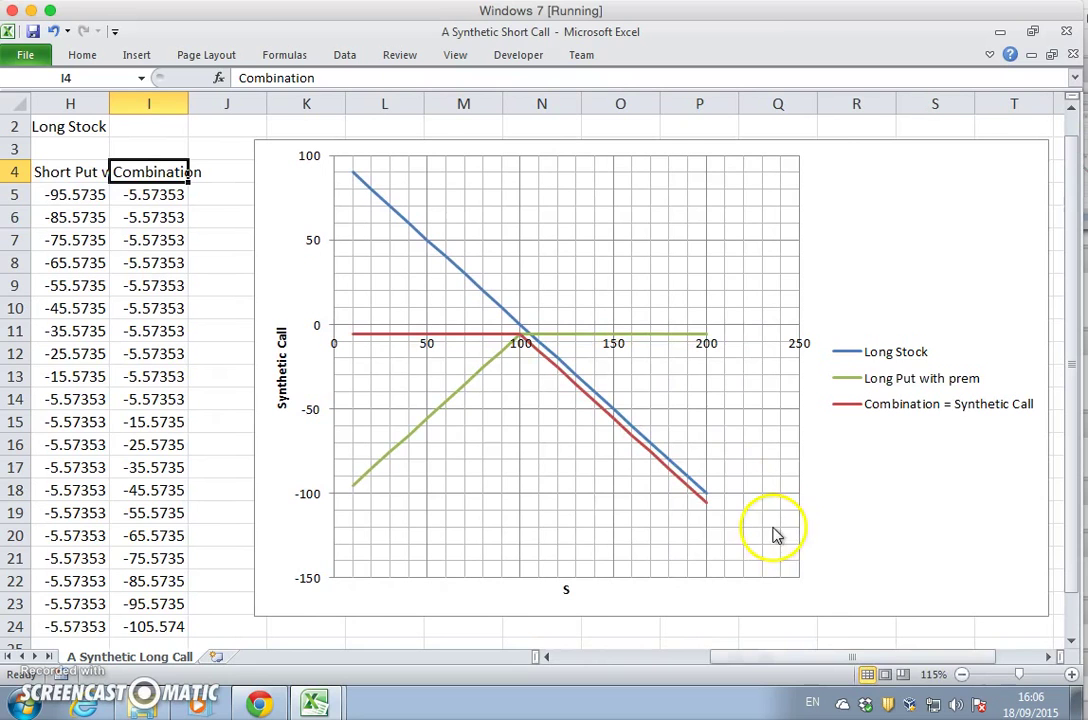
In the chart's Select Data dialog, rename the series Short Stock and Short Put with prem
right_click(775, 535)
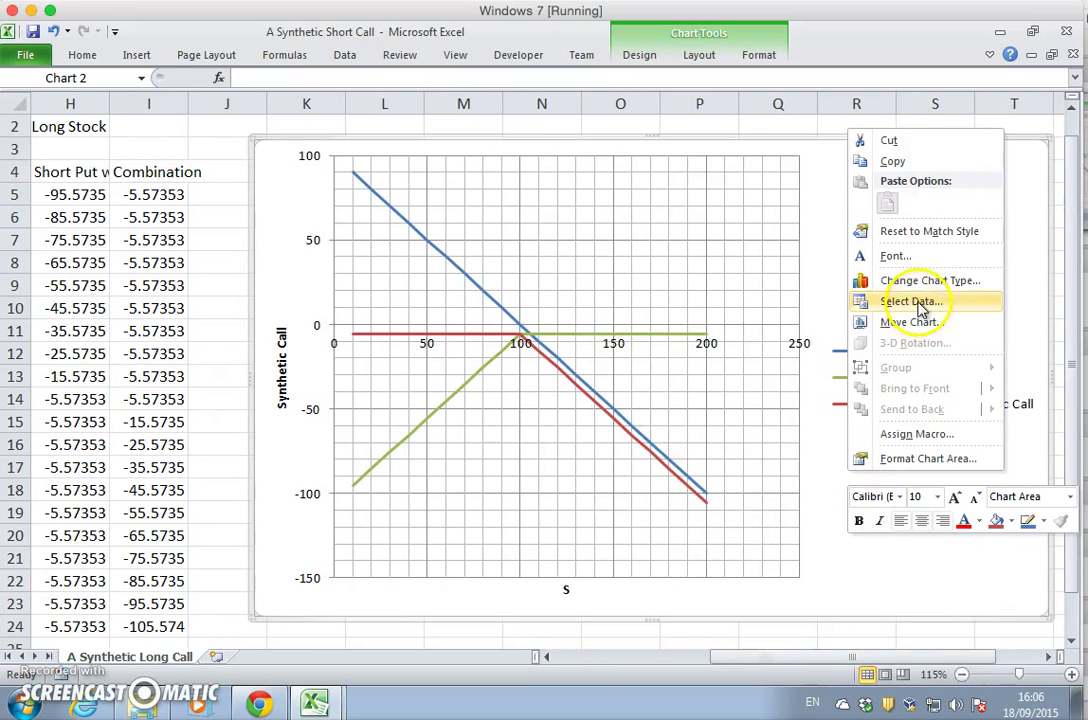
click(910, 301)
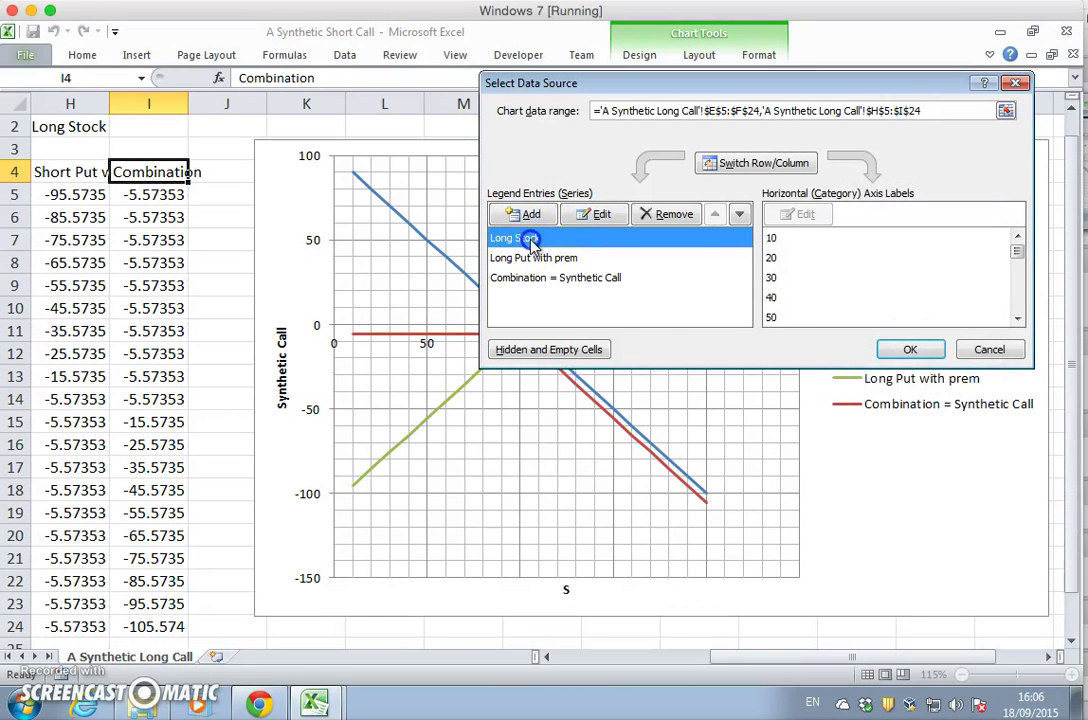
click(593, 214)
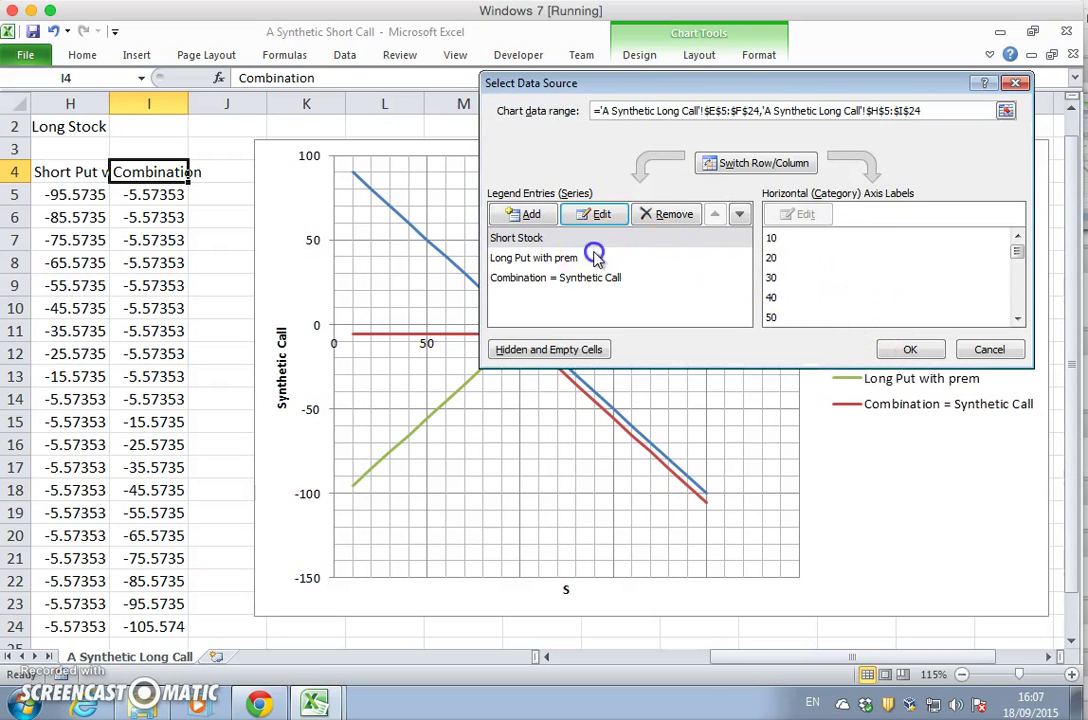
click(593, 213)
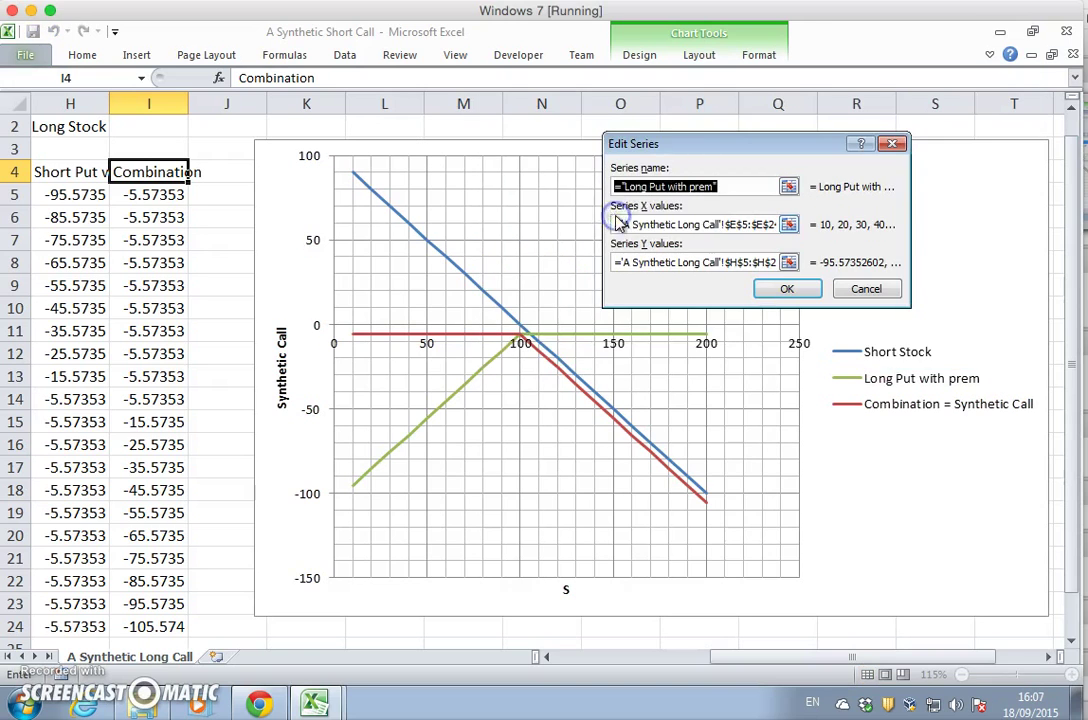
click(695, 224)
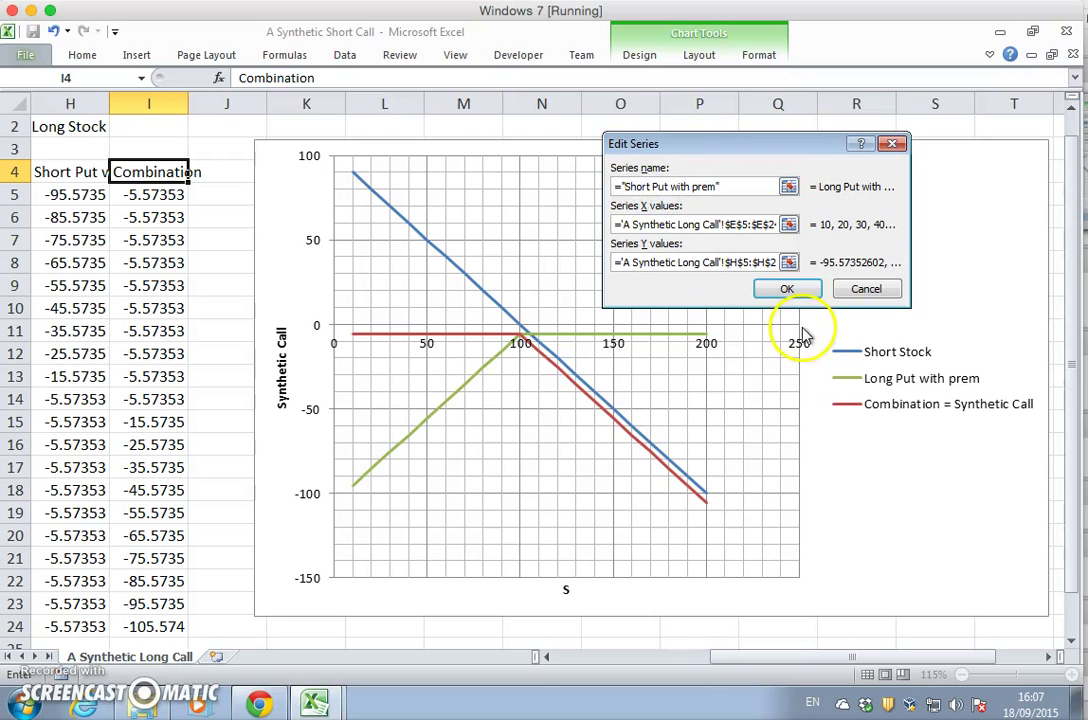
click(787, 288)
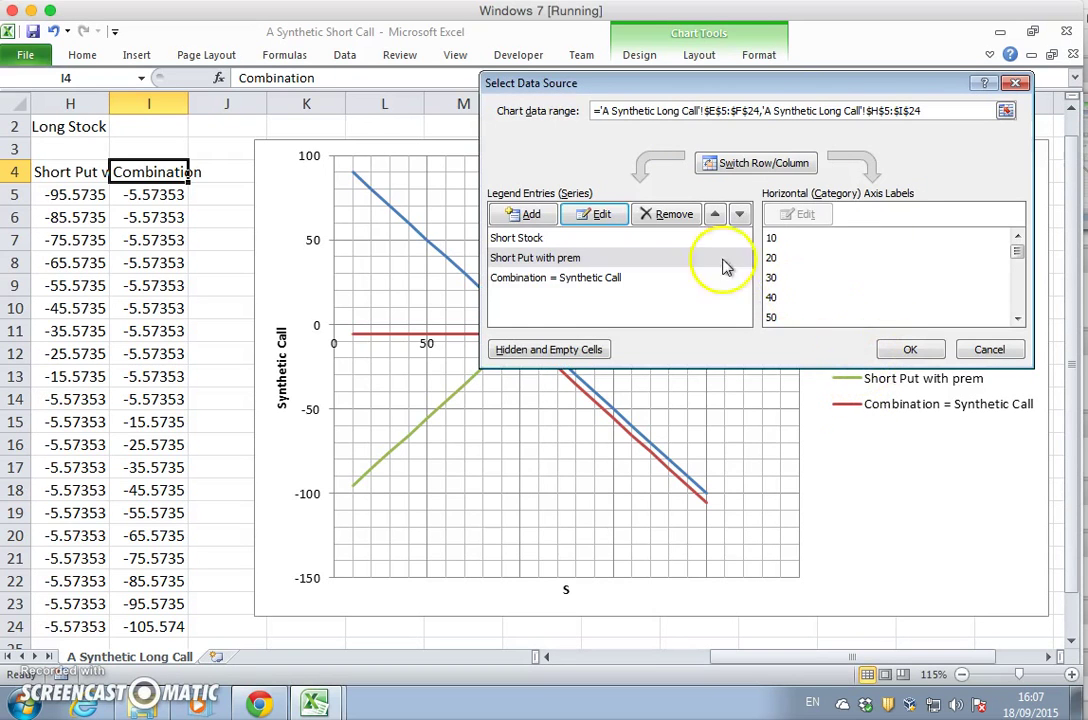
click(556, 277)
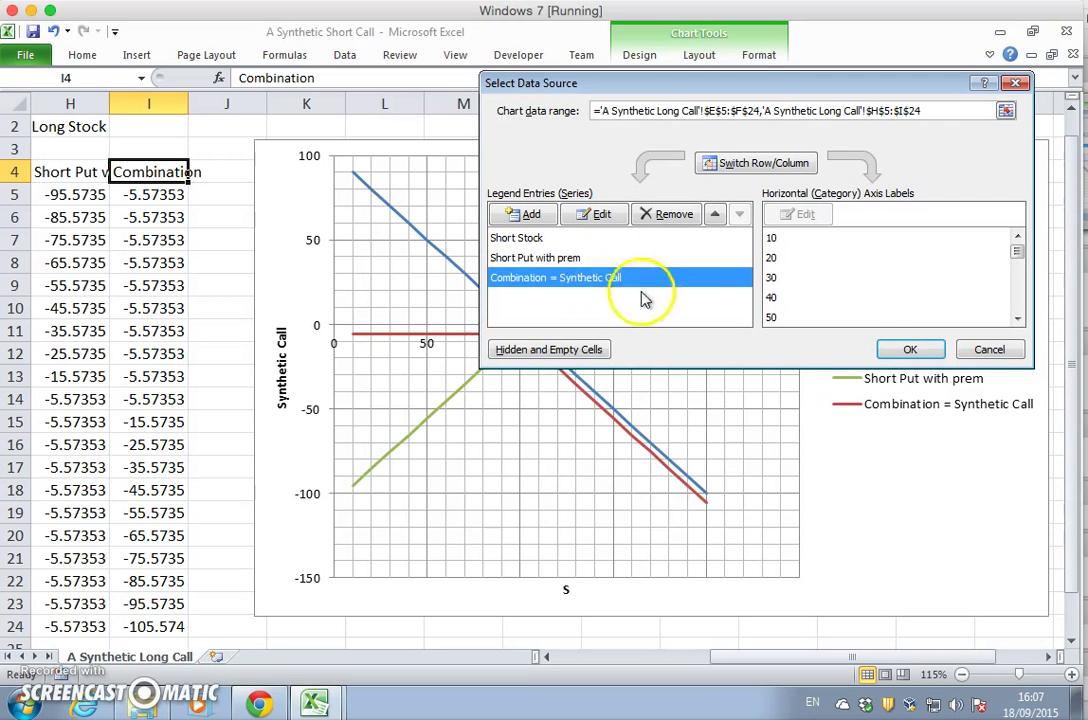
mouse_move(650, 288)
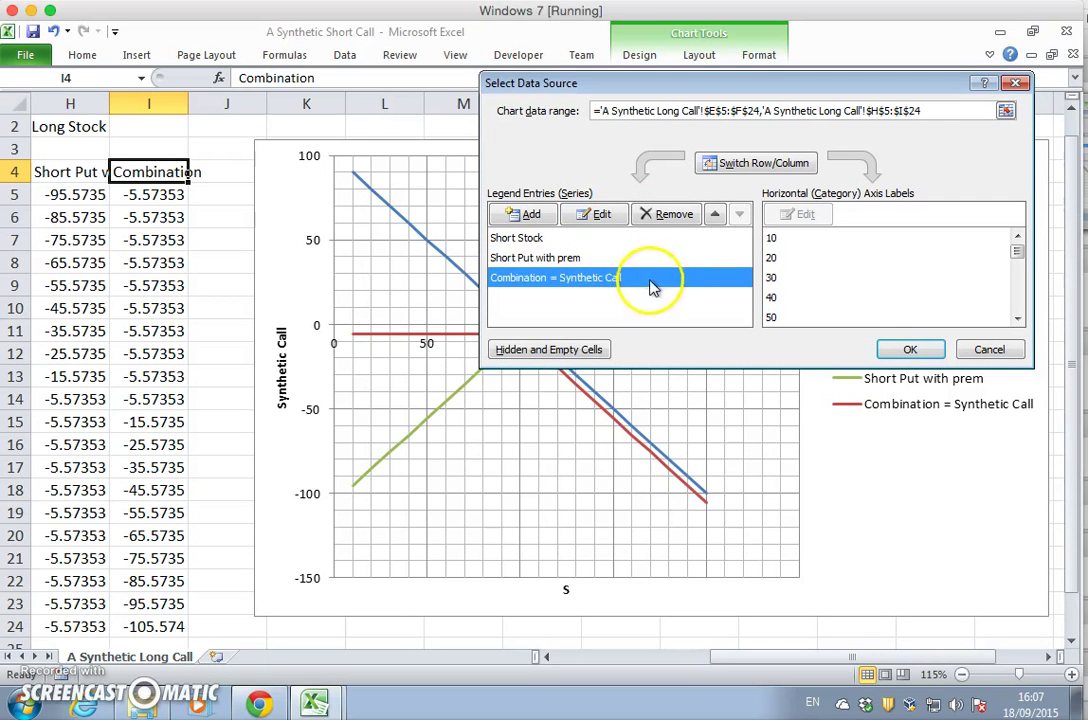
click(910, 349)
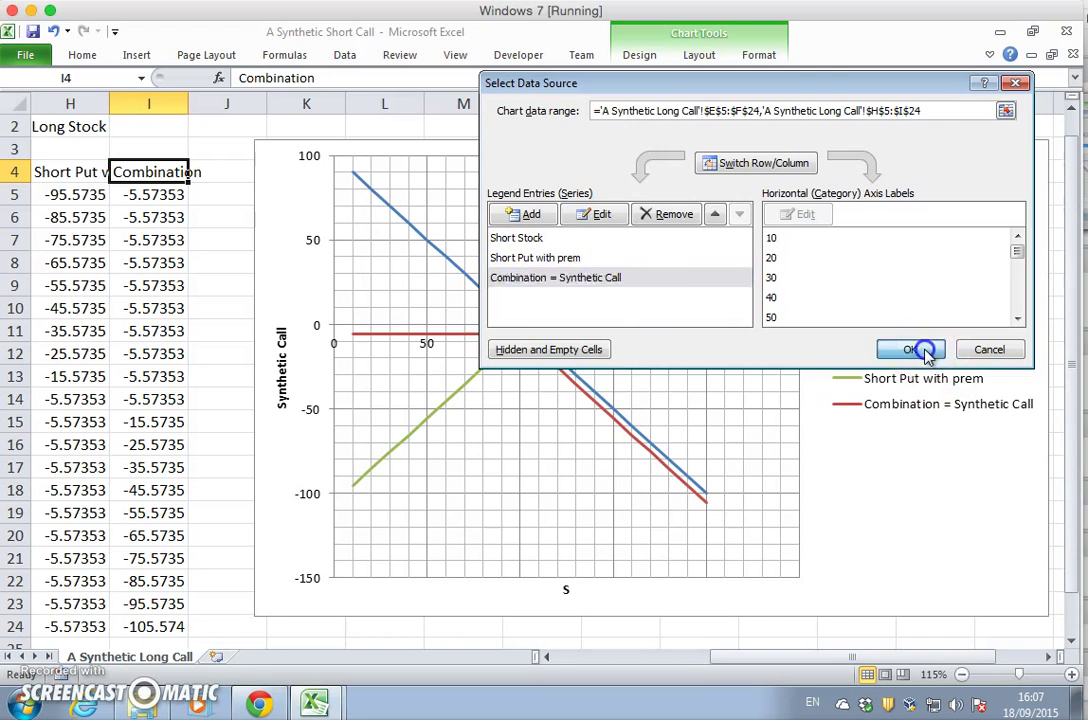
click(908, 349)
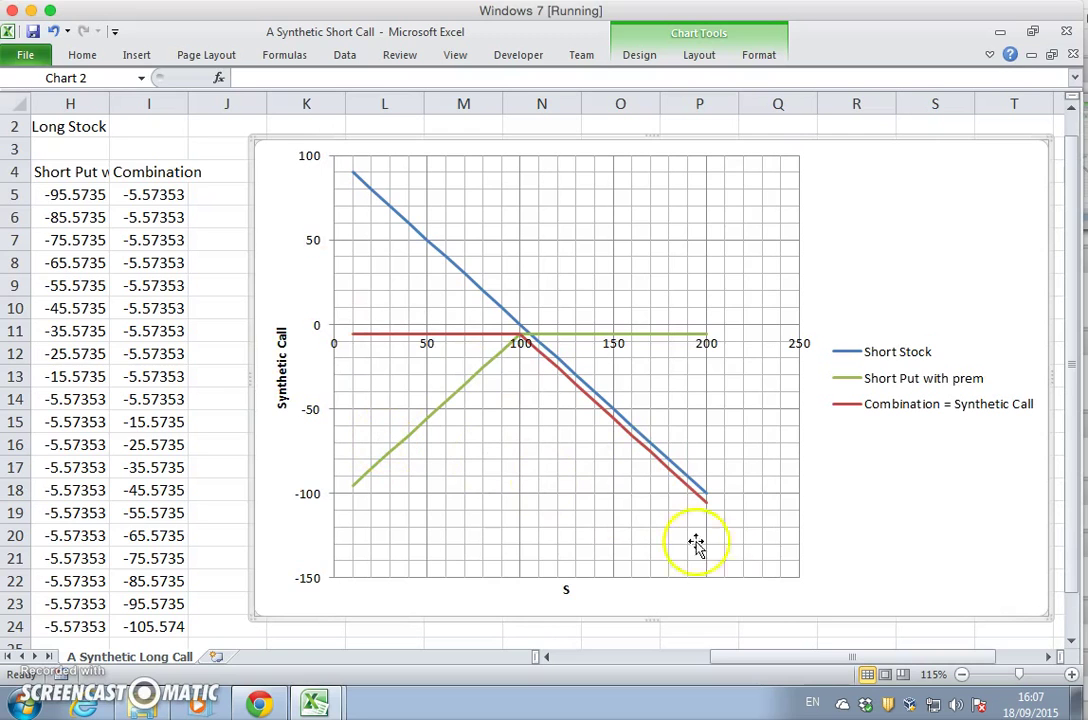
mouse_move(785, 660)
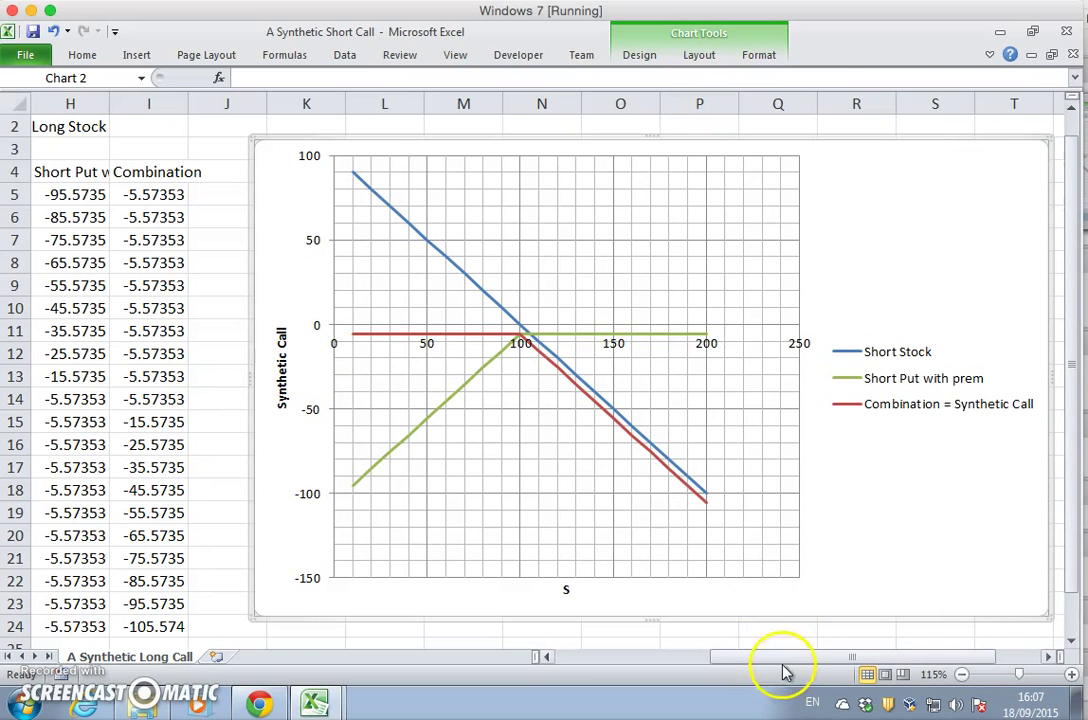